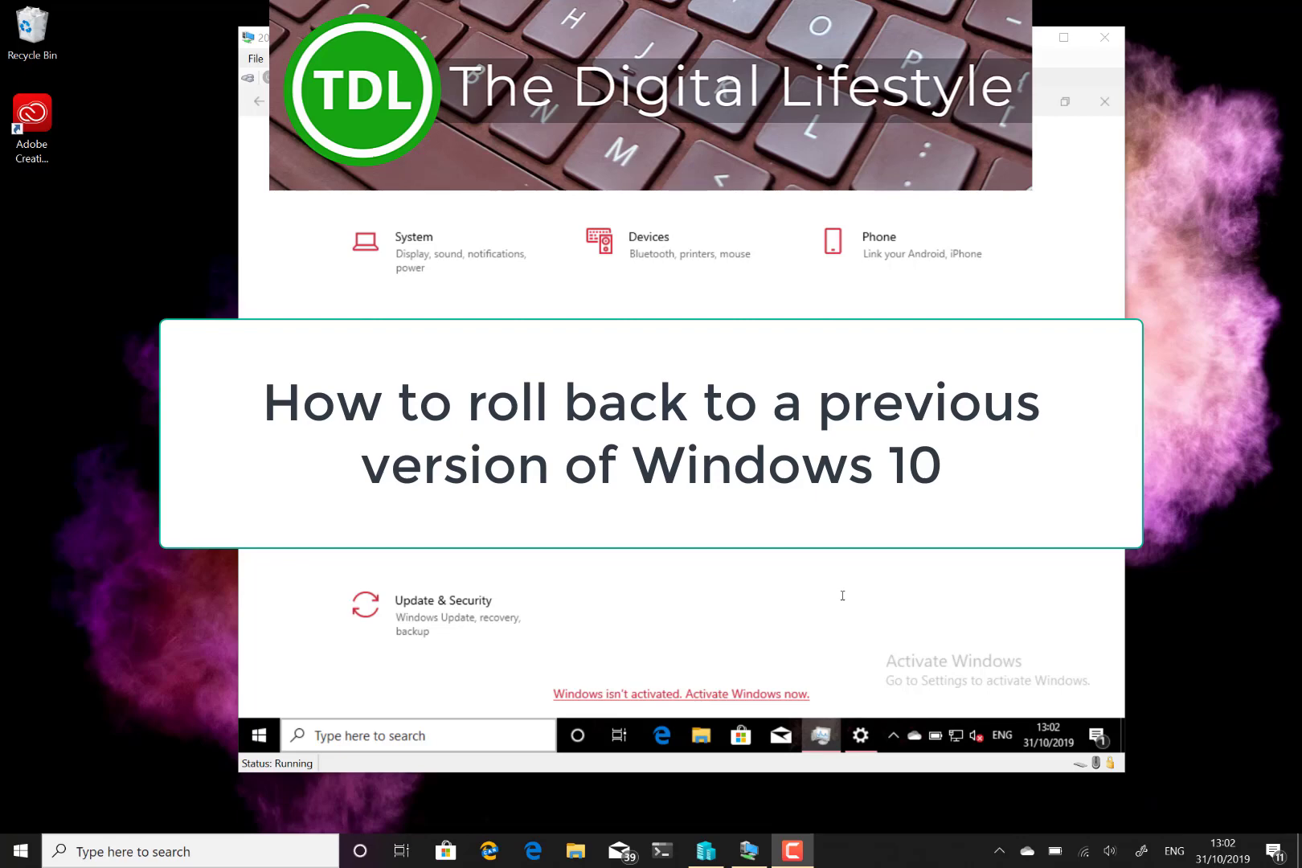
{"action": "mouse_move", "coordinate": [712, 647]}
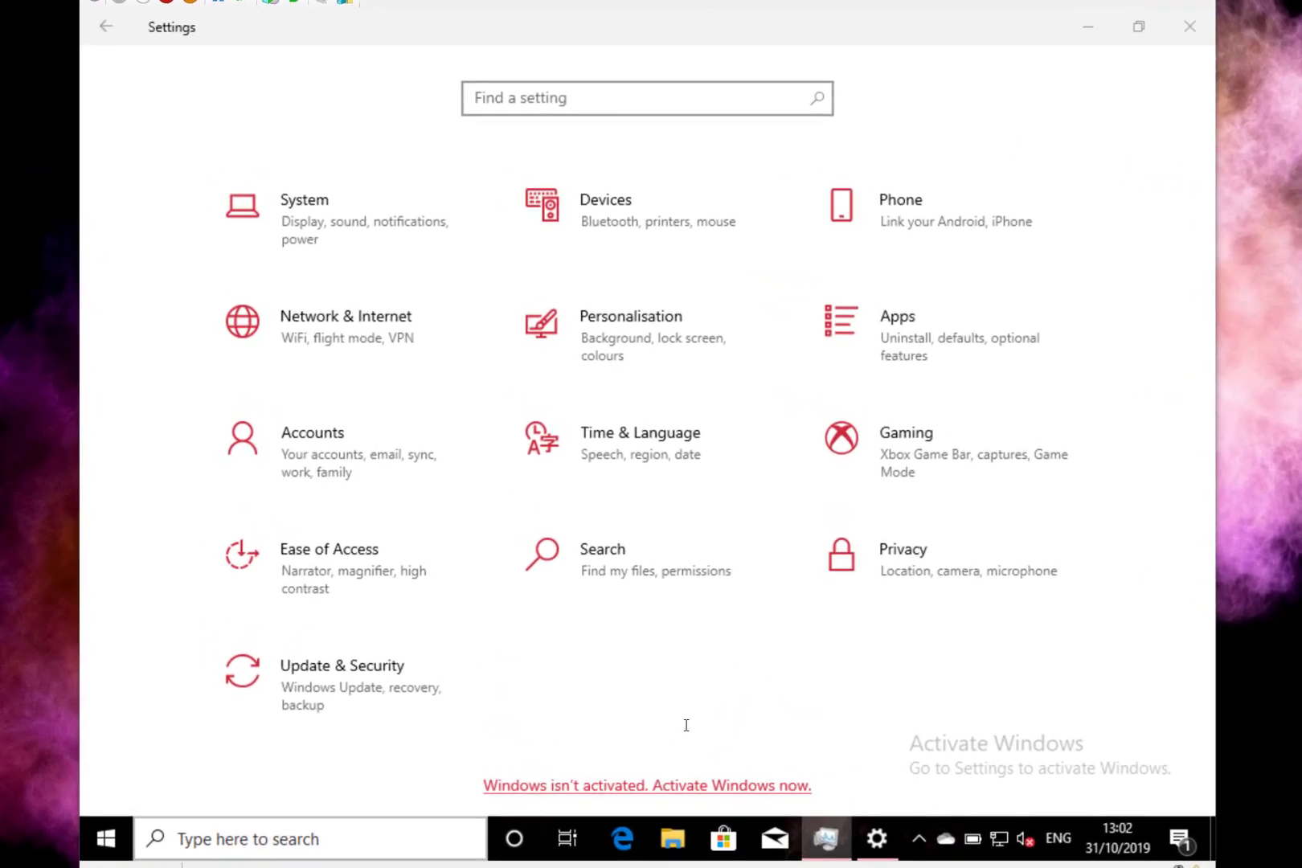
{"action": "mouse_move", "coordinate": [672, 697]}
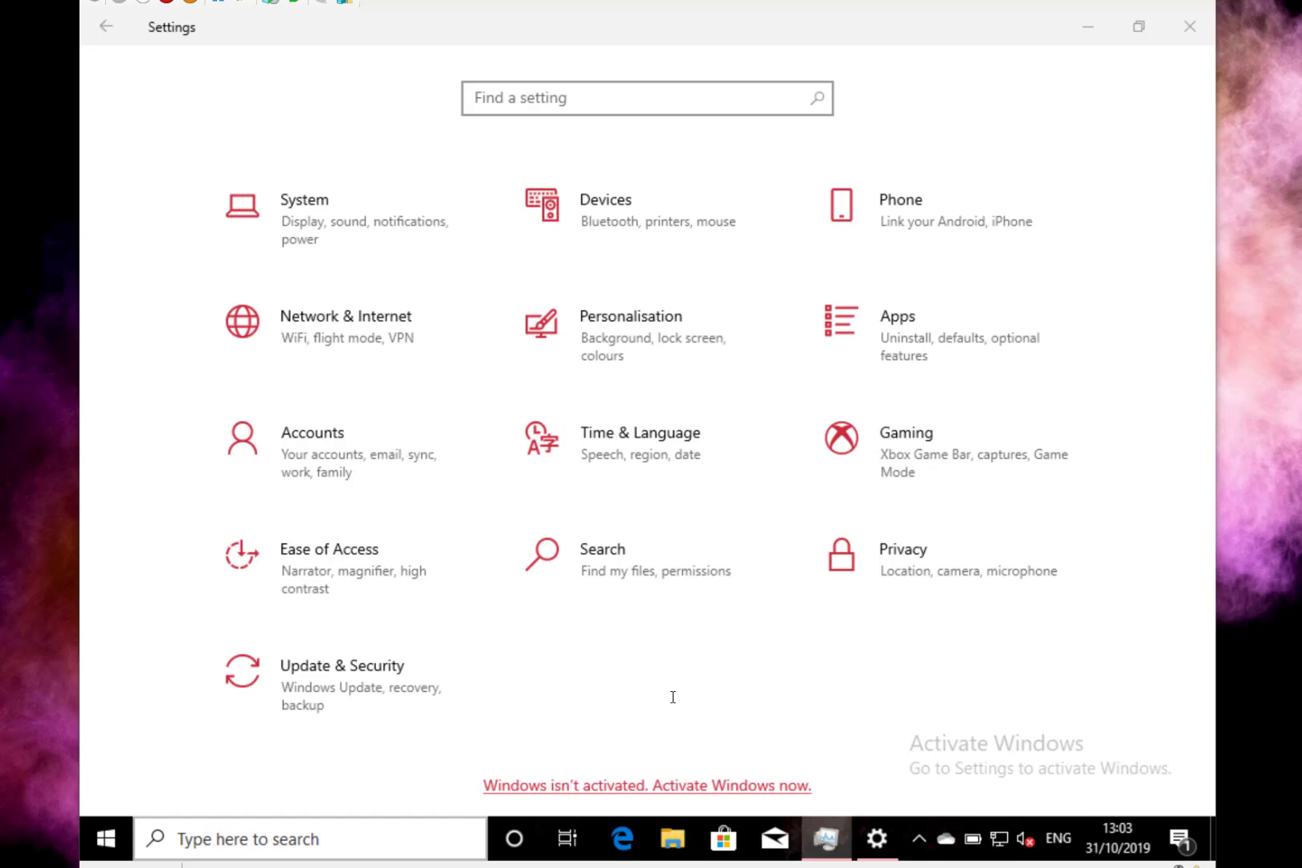
{"action": "mouse_move", "coordinate": [740, 665]}
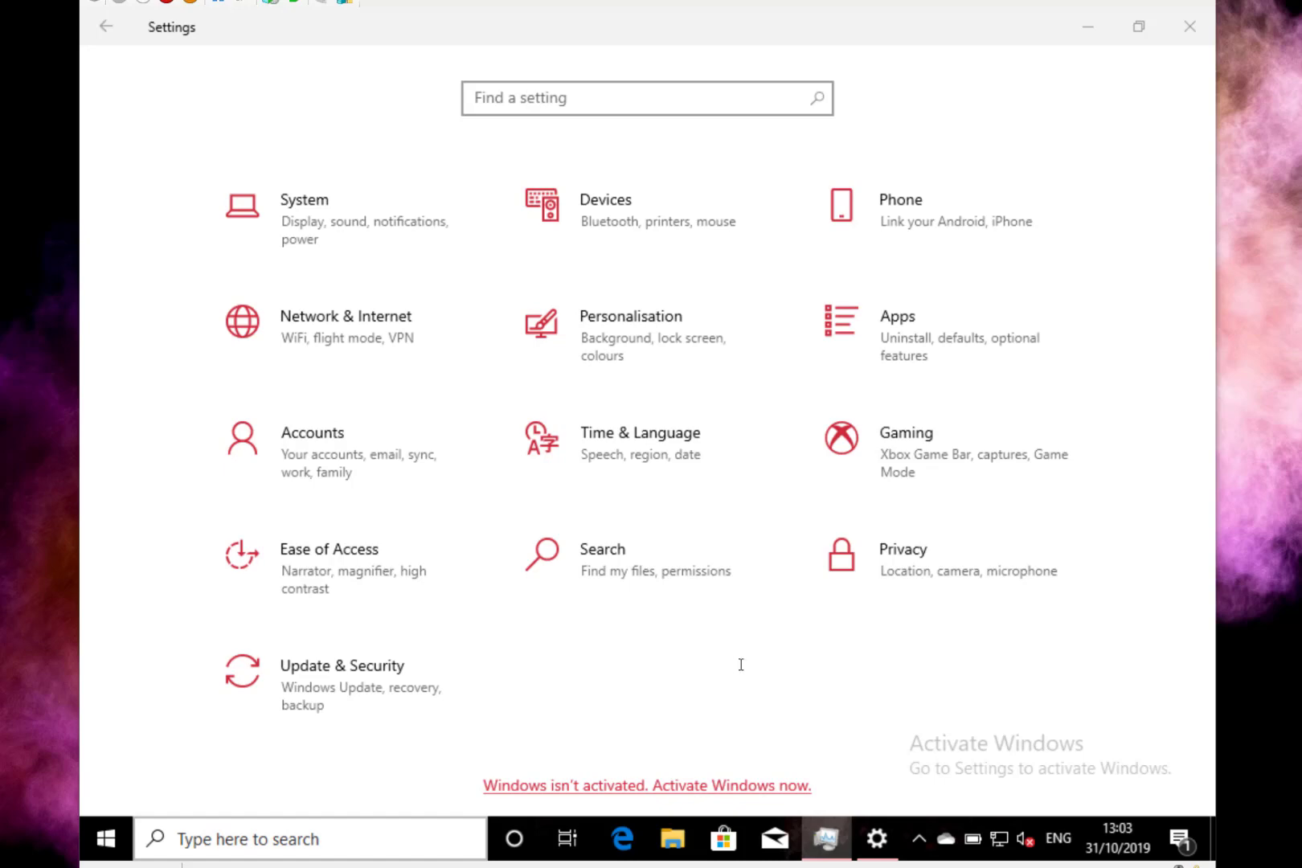
{"action": "mouse_move", "coordinate": [557, 649]}
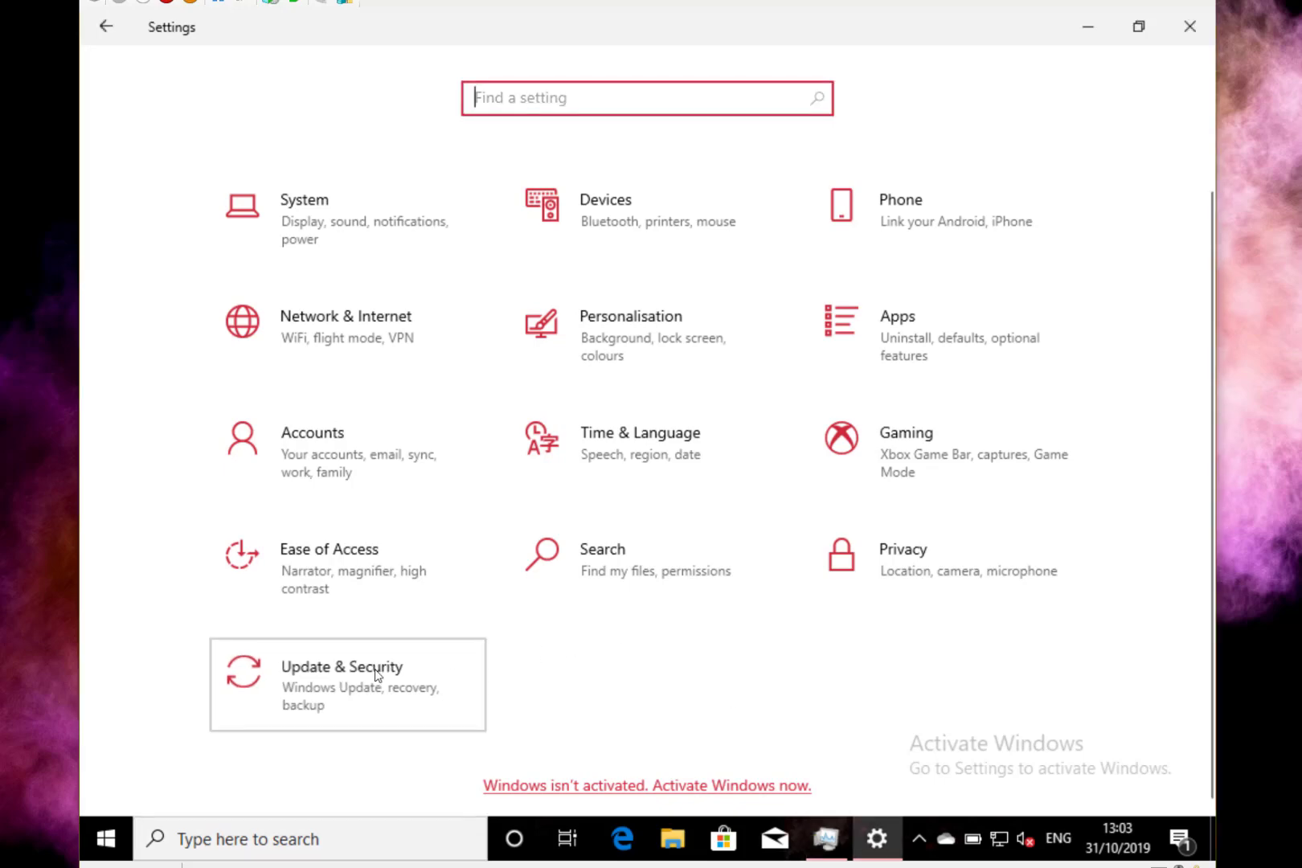
Step: Open Windows Update, minimise Settings to view the desktop build watermark, then restore it
{"action": "left_click", "coordinate": [342, 685]}
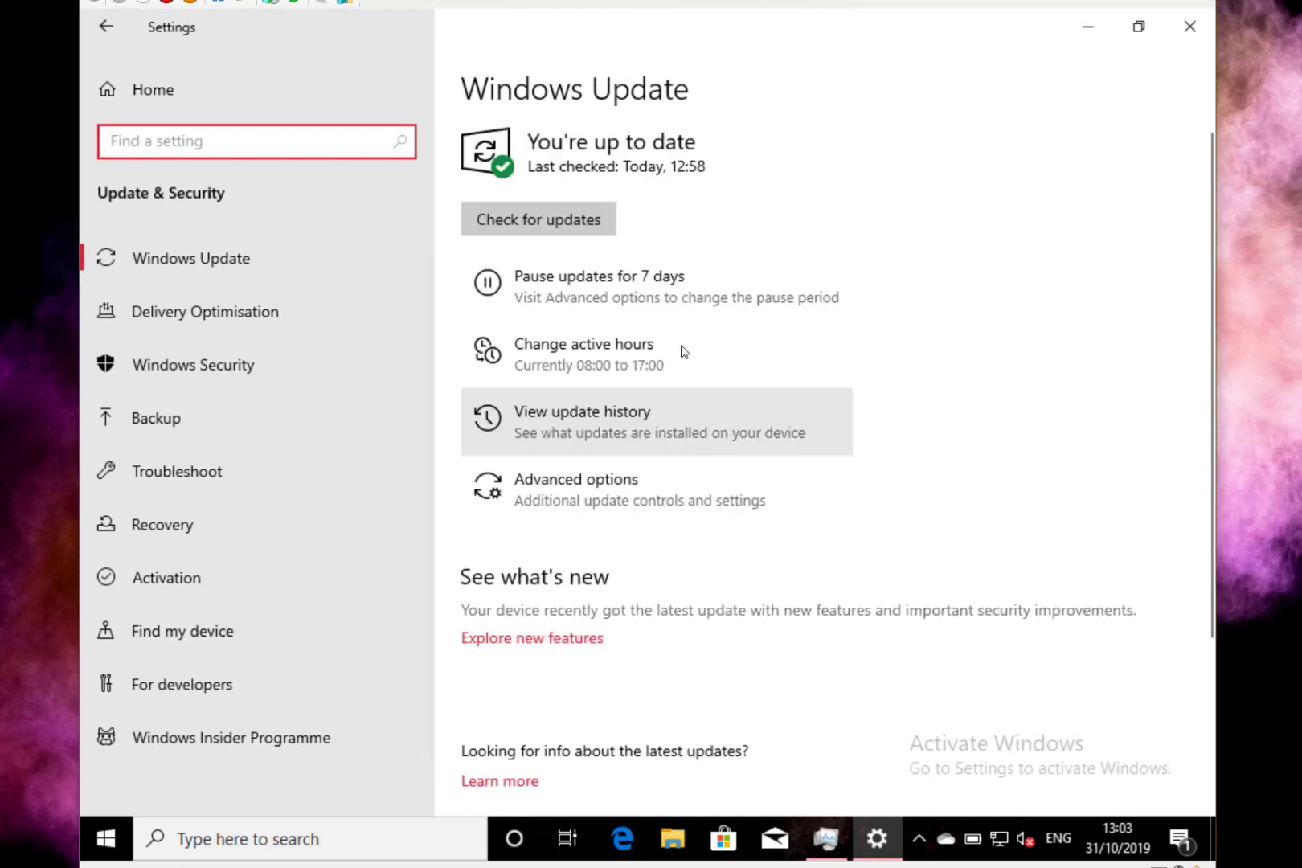
{"action": "mouse_move", "coordinate": [1044, 59]}
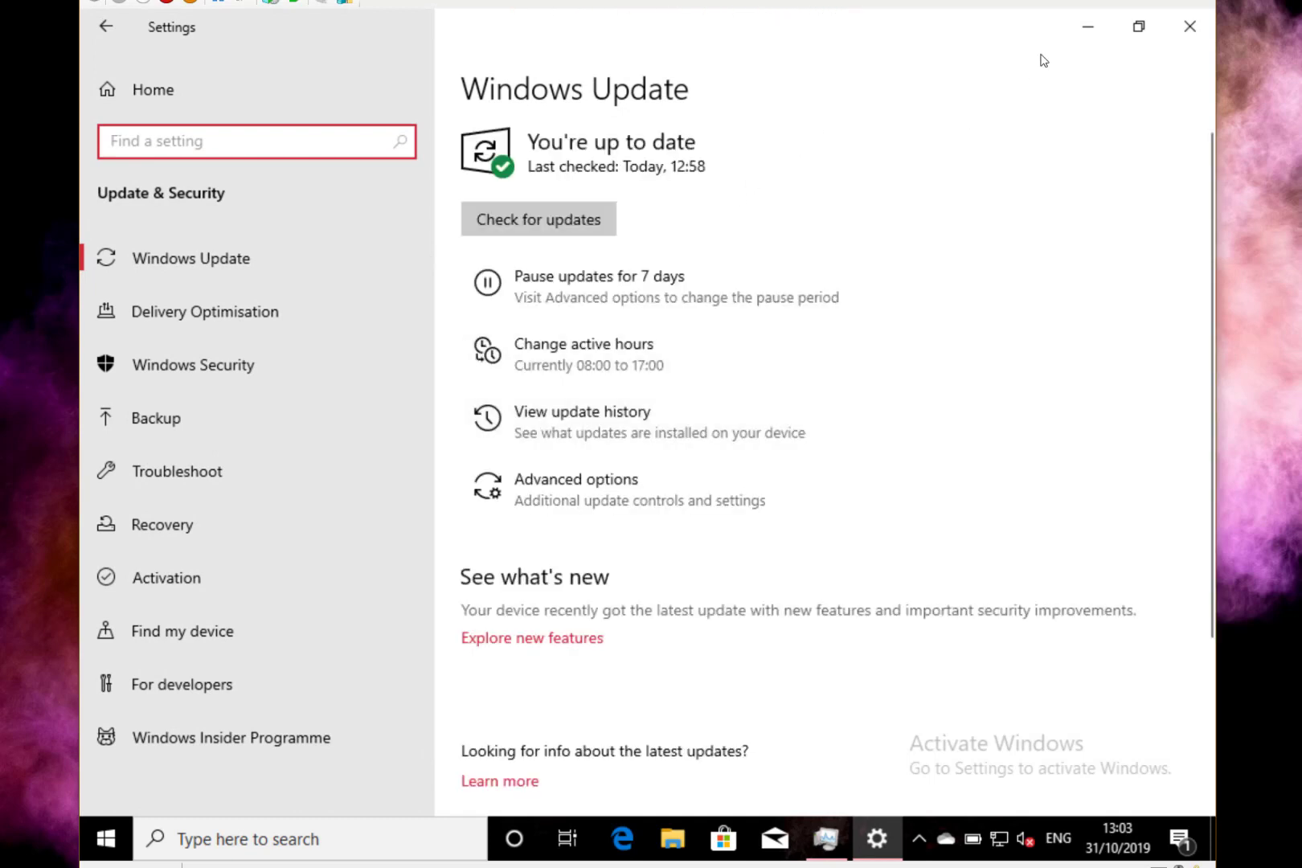
{"action": "mouse_move", "coordinate": [1087, 27]}
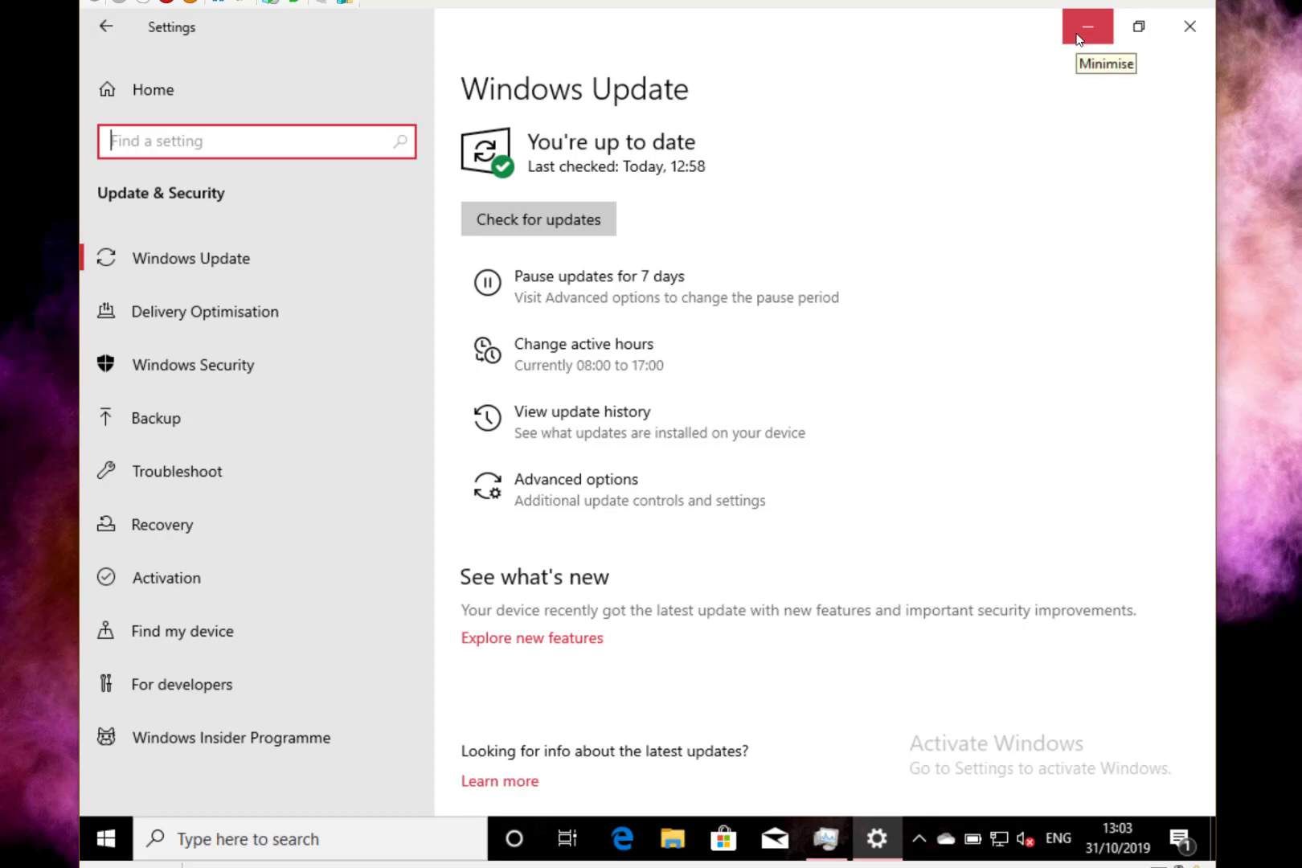
{"action": "left_click", "coordinate": [1086, 26]}
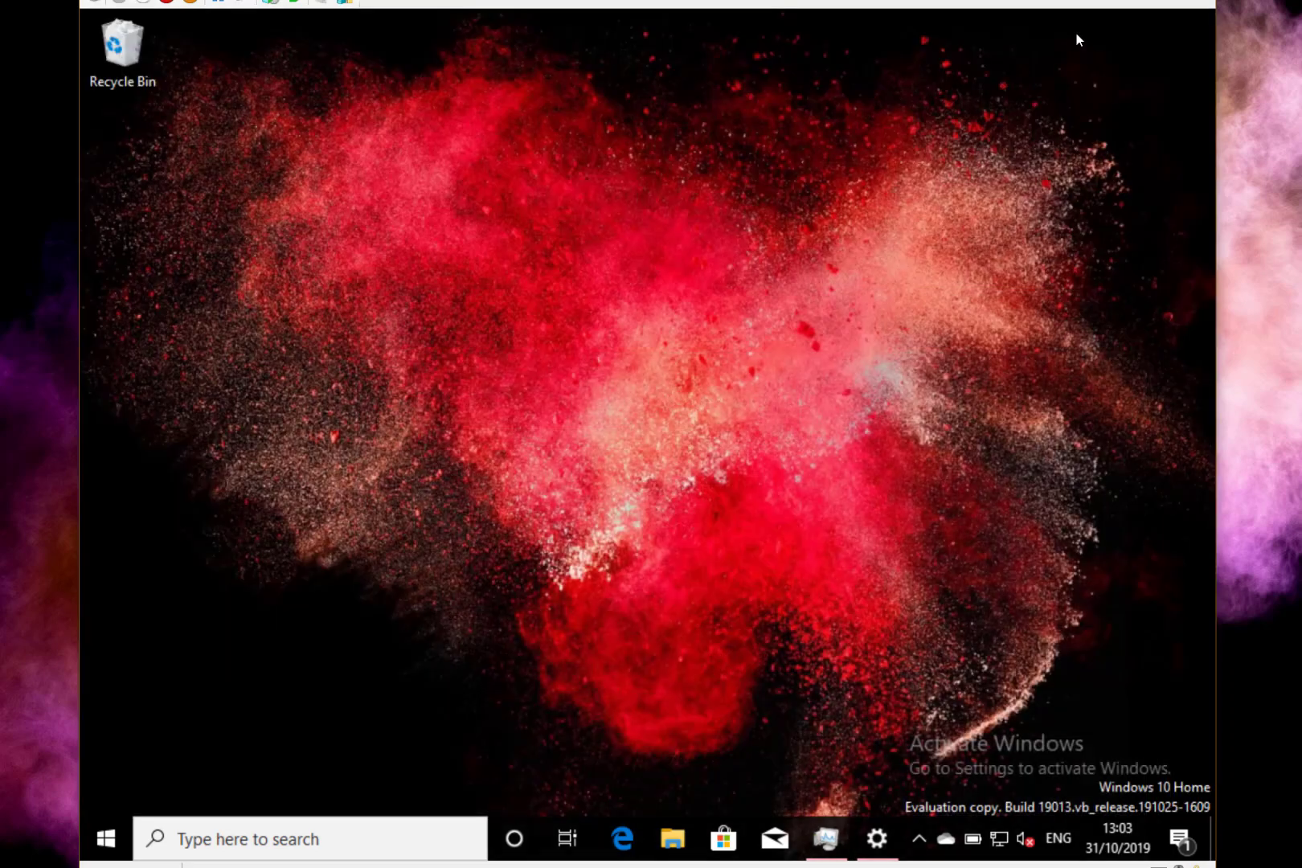
{"action": "mouse_move", "coordinate": [1044, 840]}
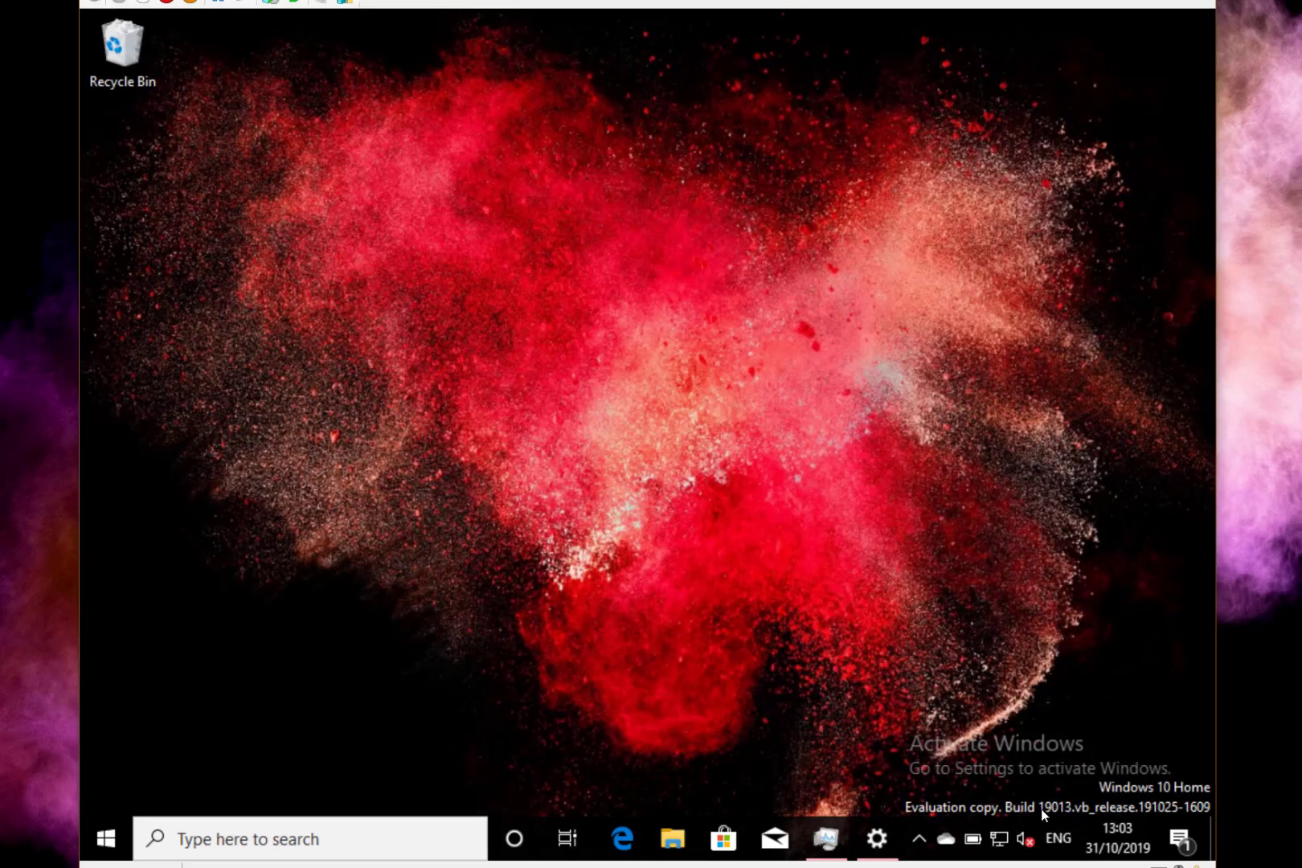
{"action": "mouse_move", "coordinate": [860, 728]}
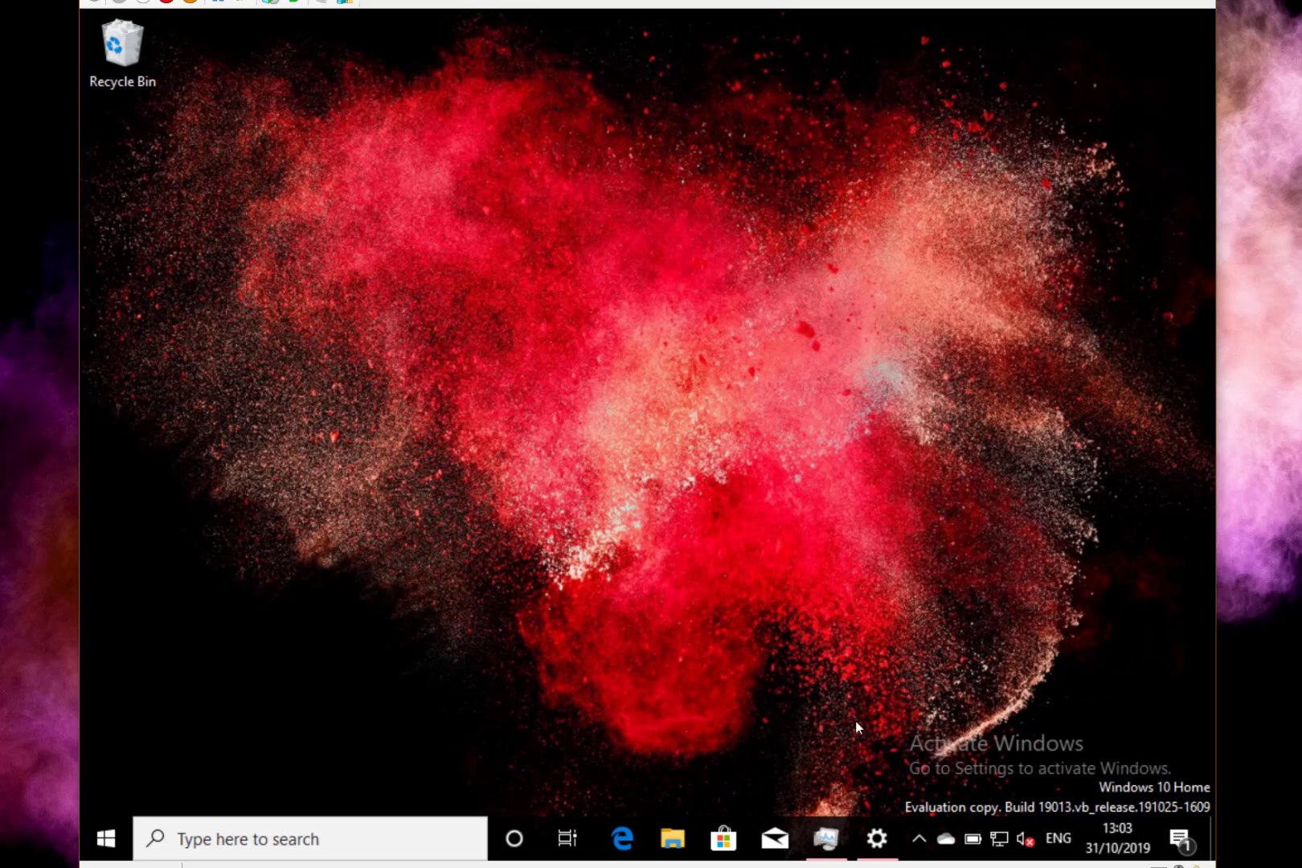
{"action": "left_click", "coordinate": [877, 839]}
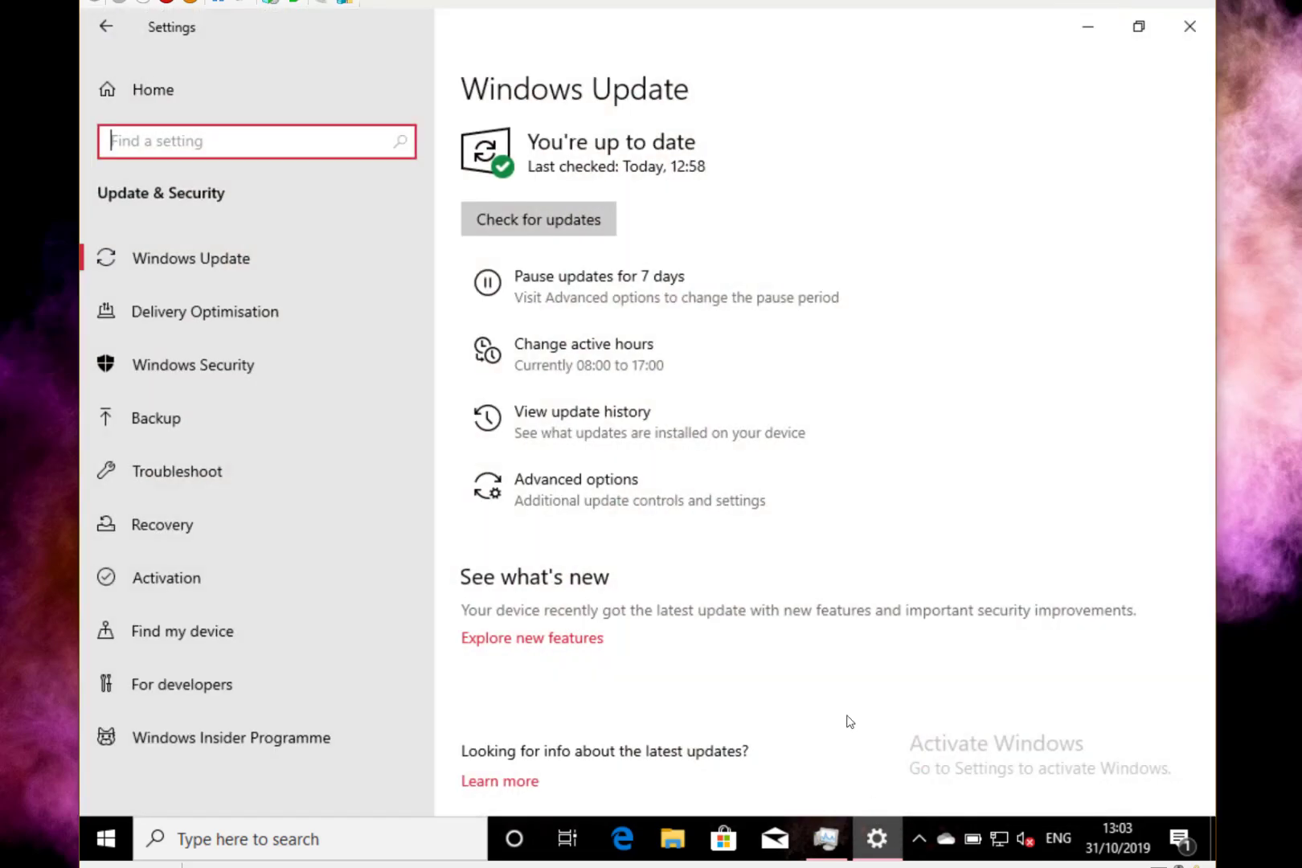
{"action": "mouse_move", "coordinate": [324, 517]}
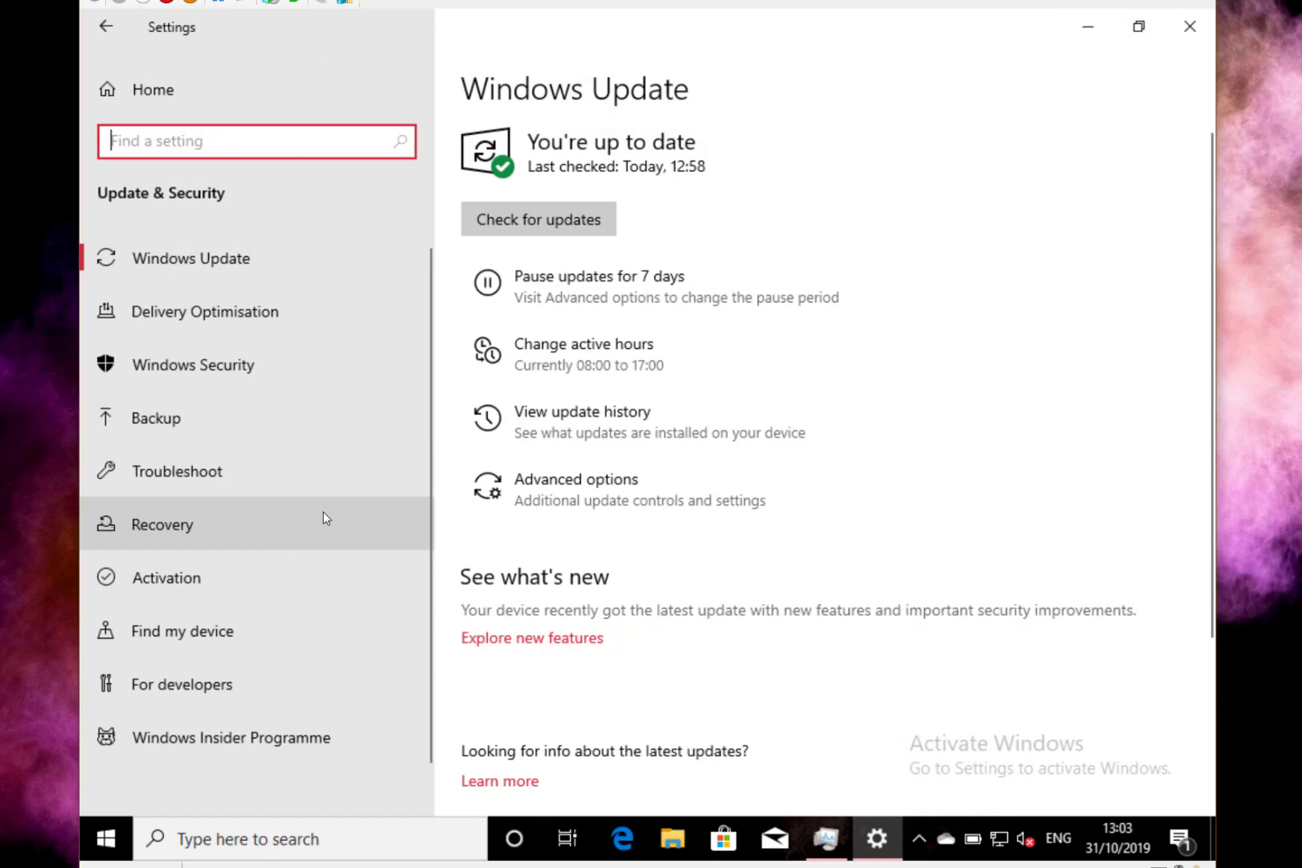
Step: Start going back to the previous Windows 10 version from Recovery, dismissing the plug-in warning
{"action": "left_click", "coordinate": [162, 524]}
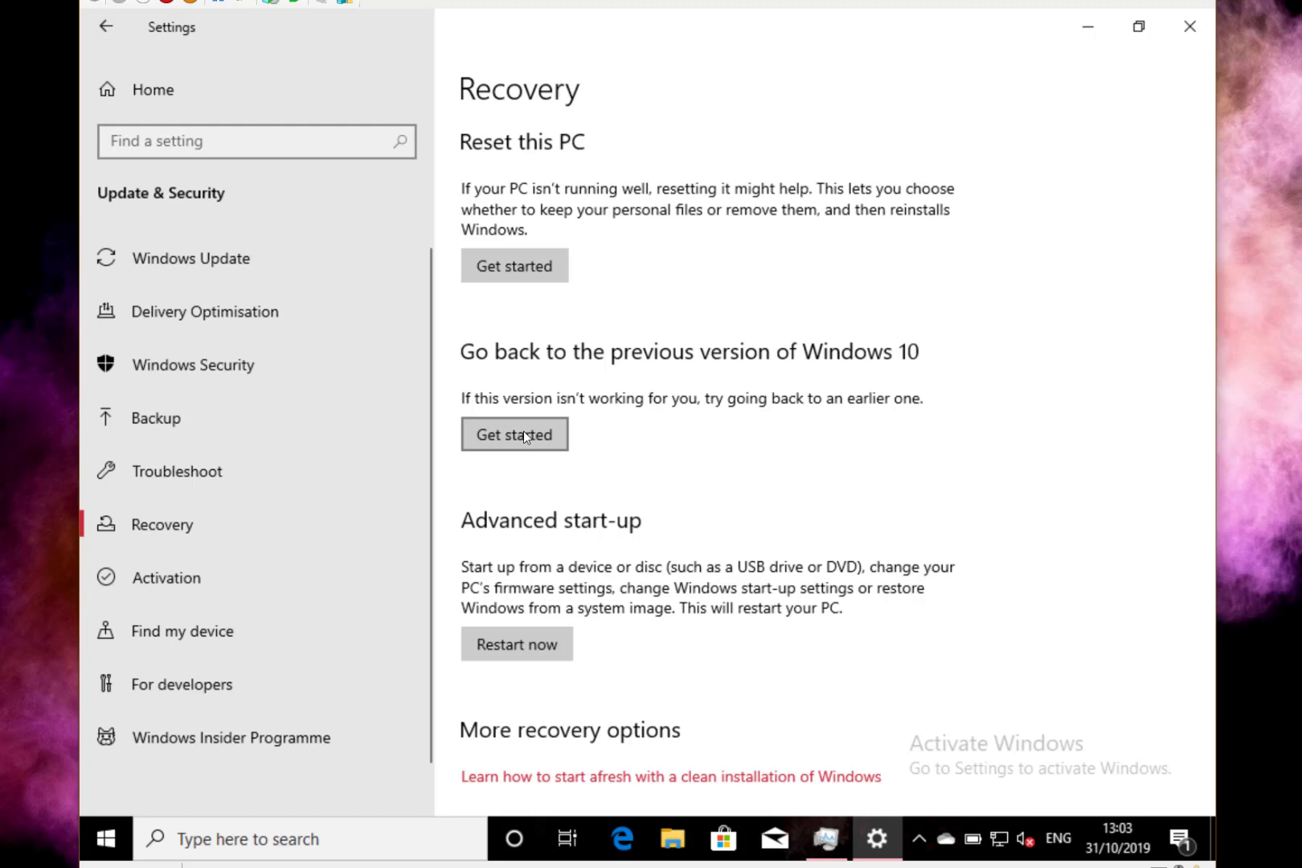
{"action": "left_click", "coordinate": [515, 433]}
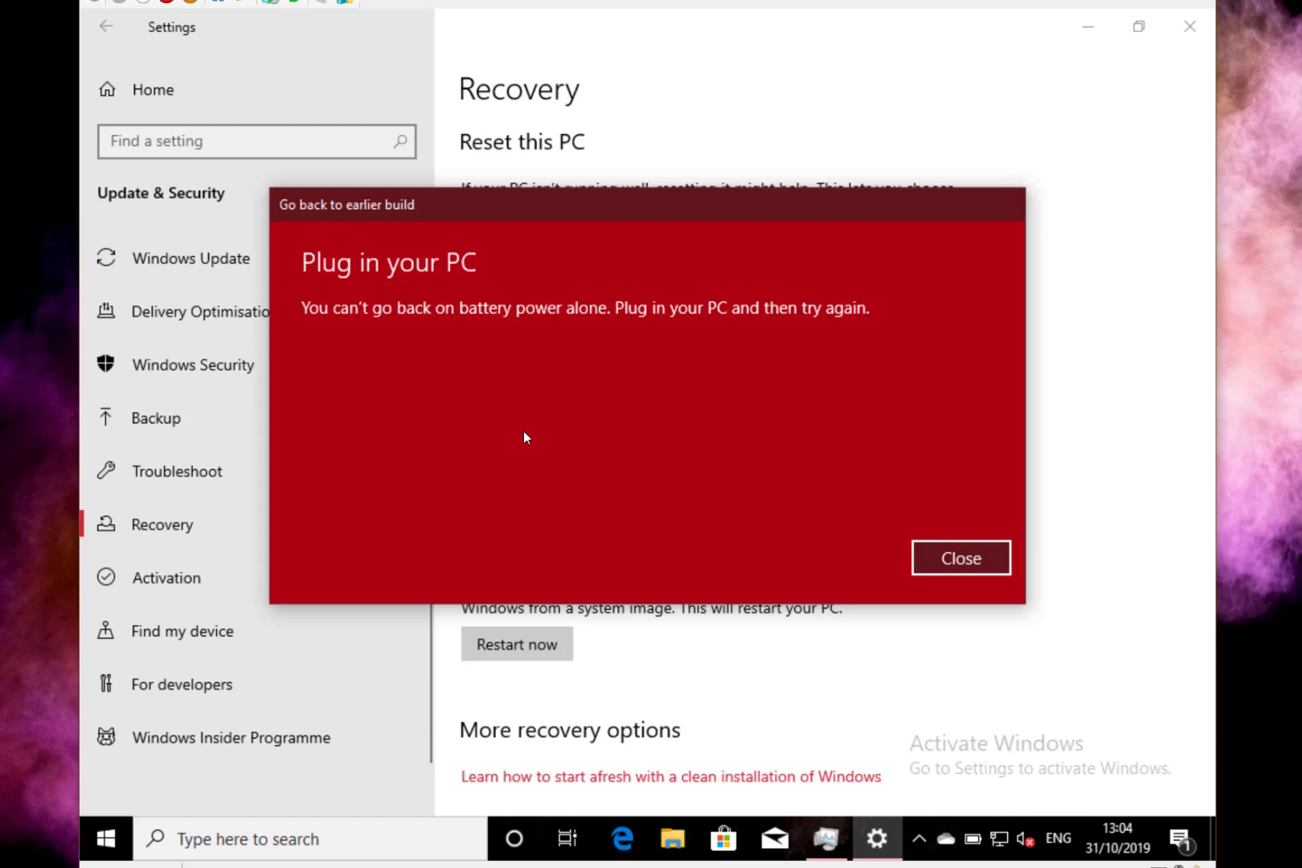
{"action": "left_click", "coordinate": [960, 557]}
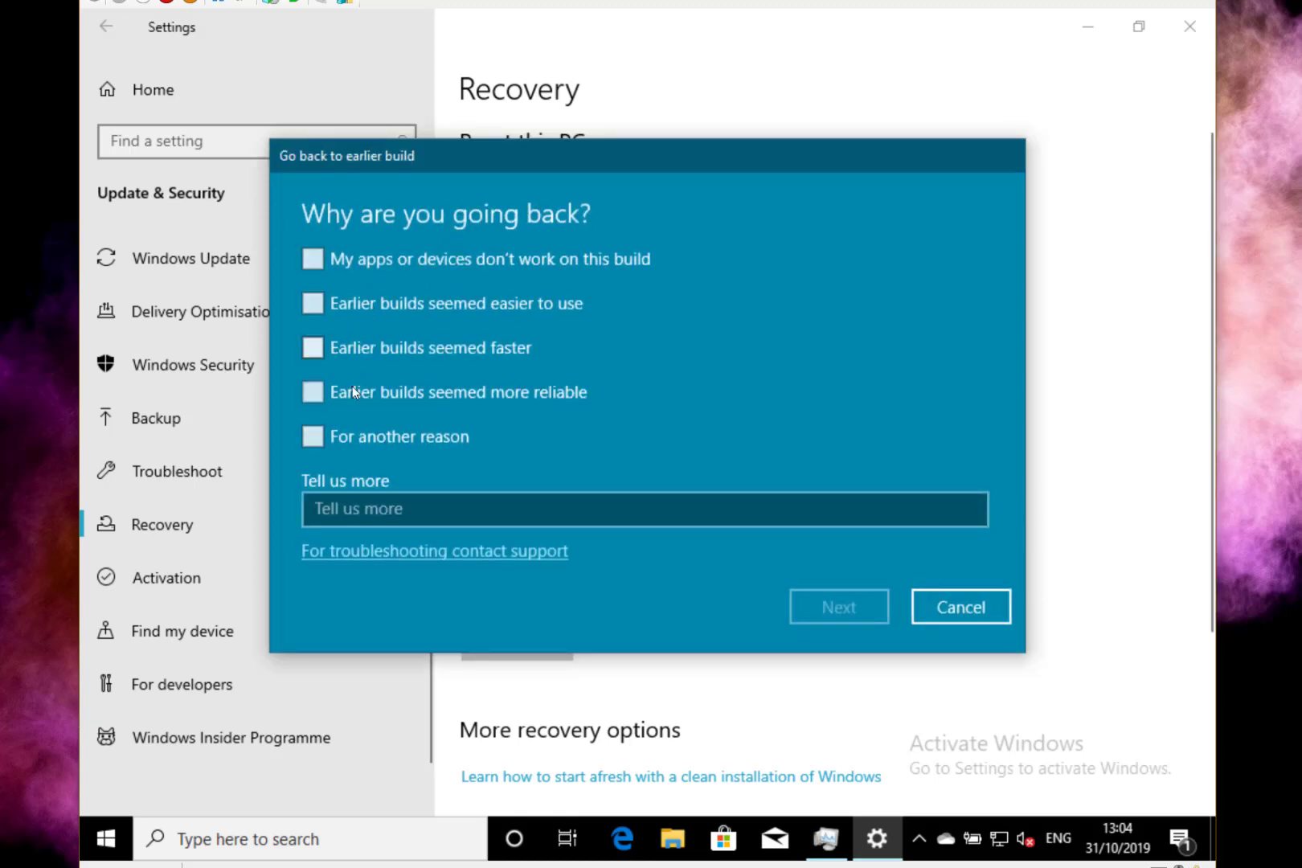
Step: Tick 'For another reason' and enter 'testing rollback' as the explanation
{"action": "left_click", "coordinate": [311, 436]}
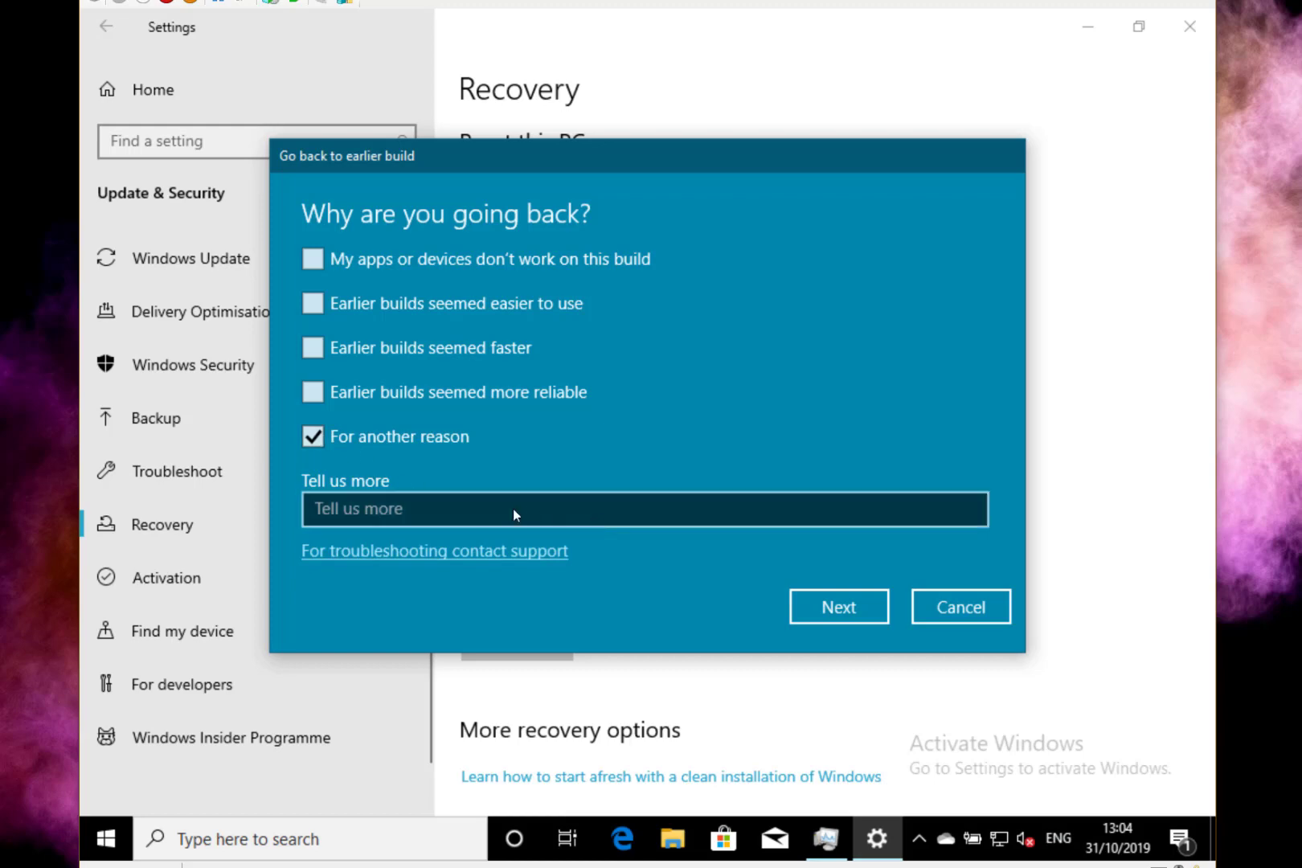
{"action": "type", "text": "test"}
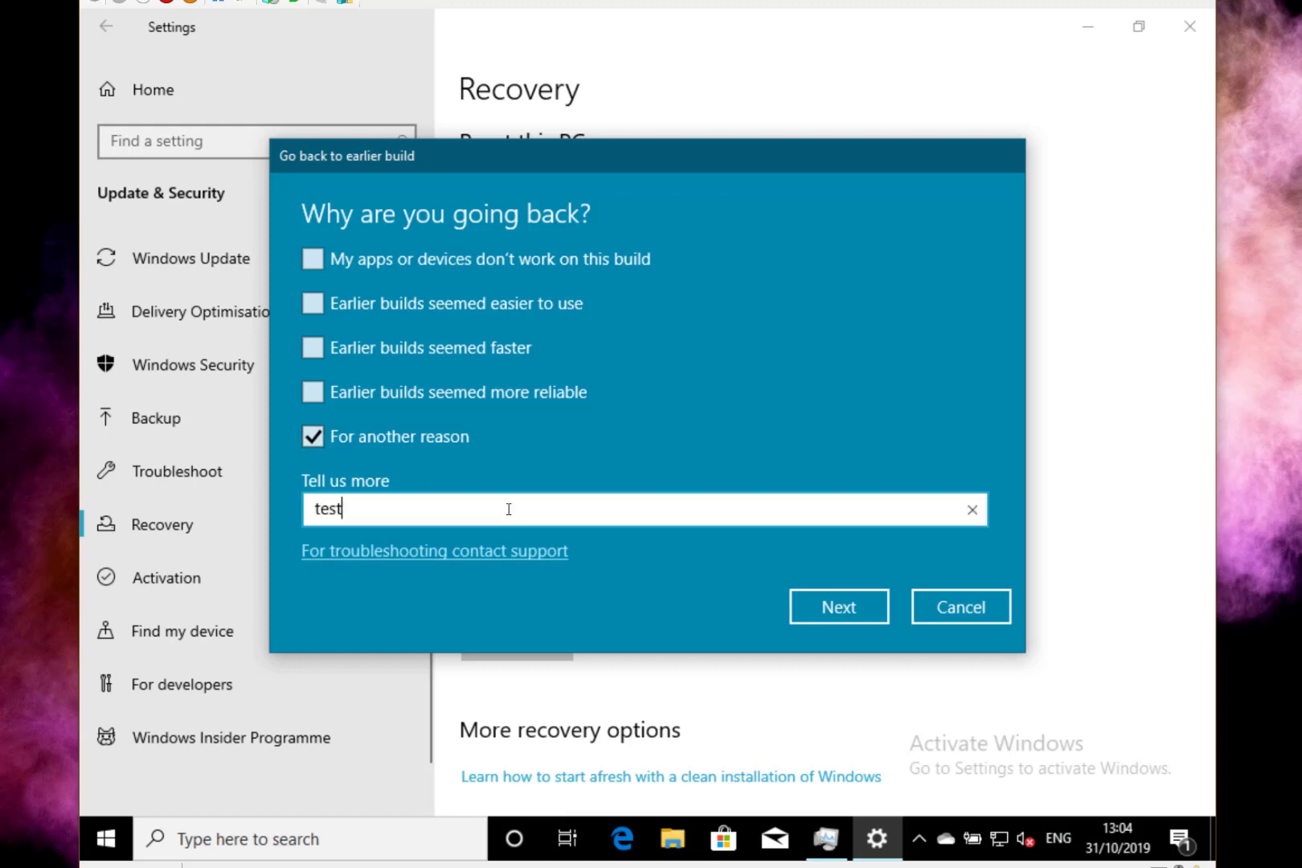
{"action": "type", "text": "i"}
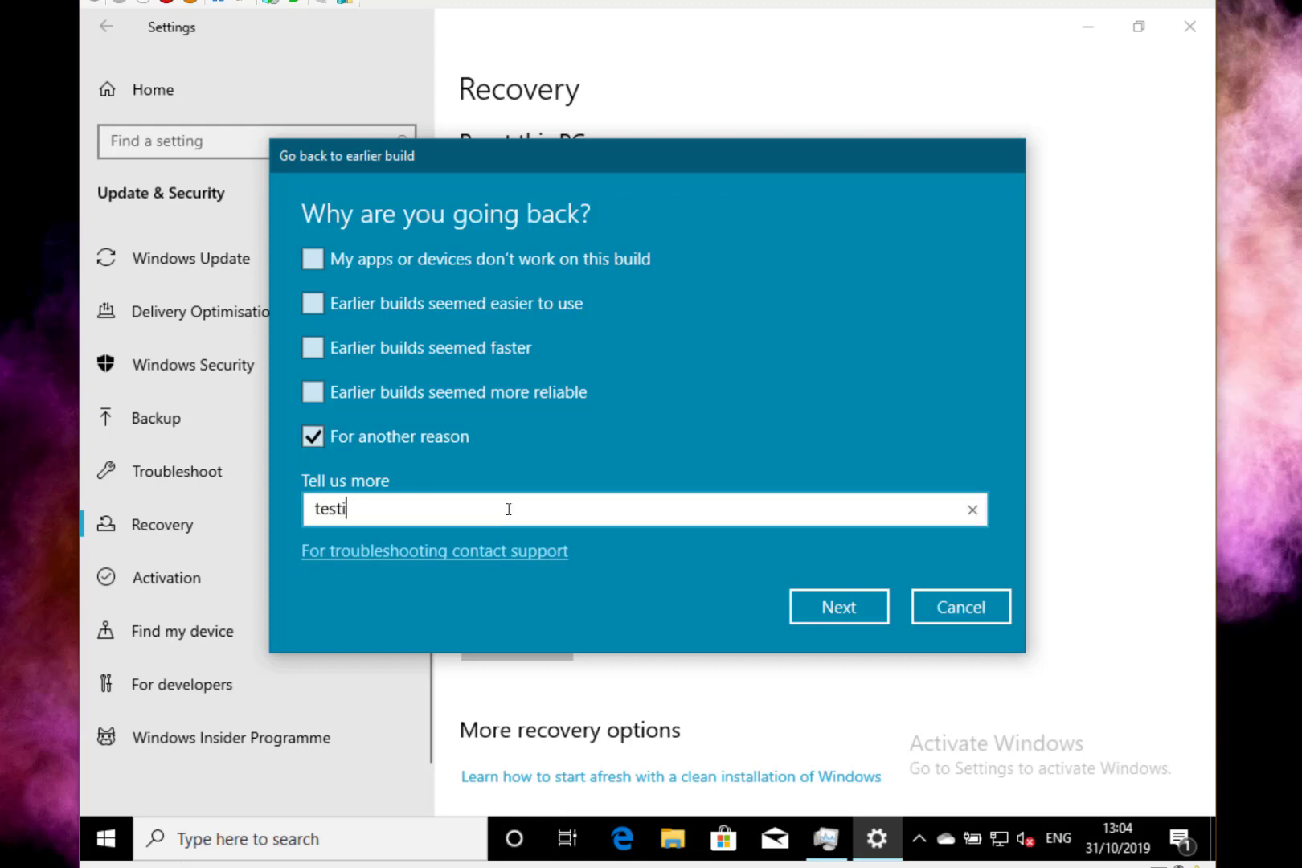
{"action": "type", "text": "ng roll"}
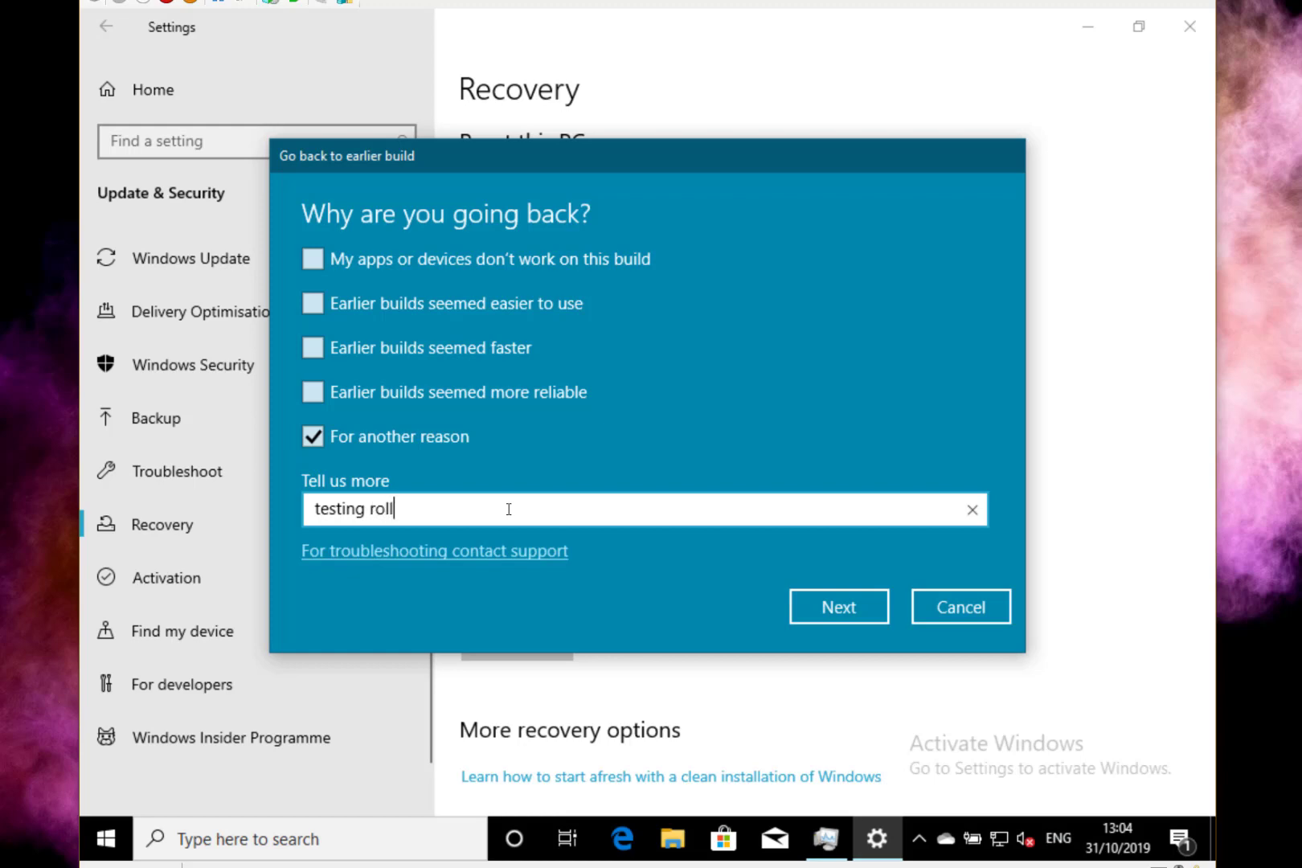
{"action": "type", "text": "back"}
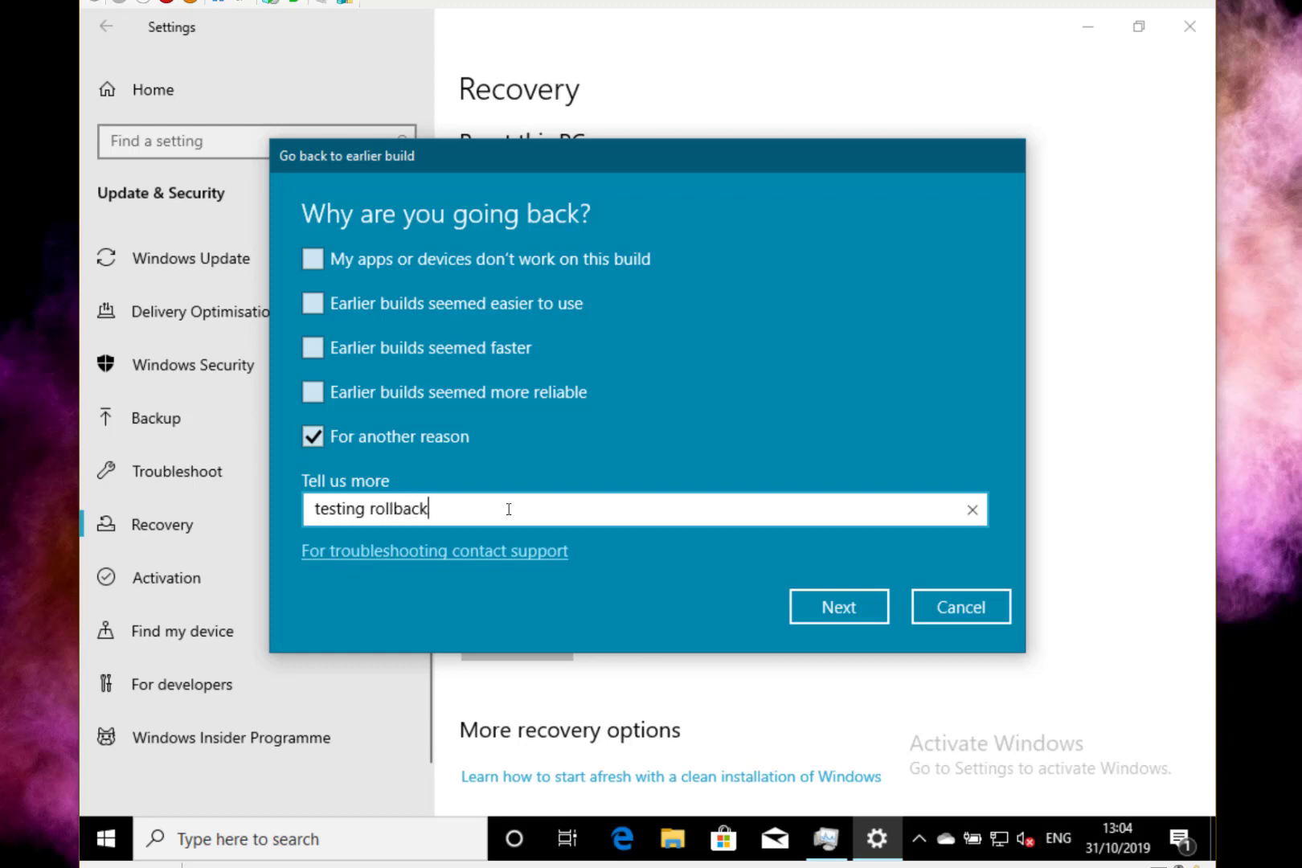
{"action": "mouse_move", "coordinate": [839, 606]}
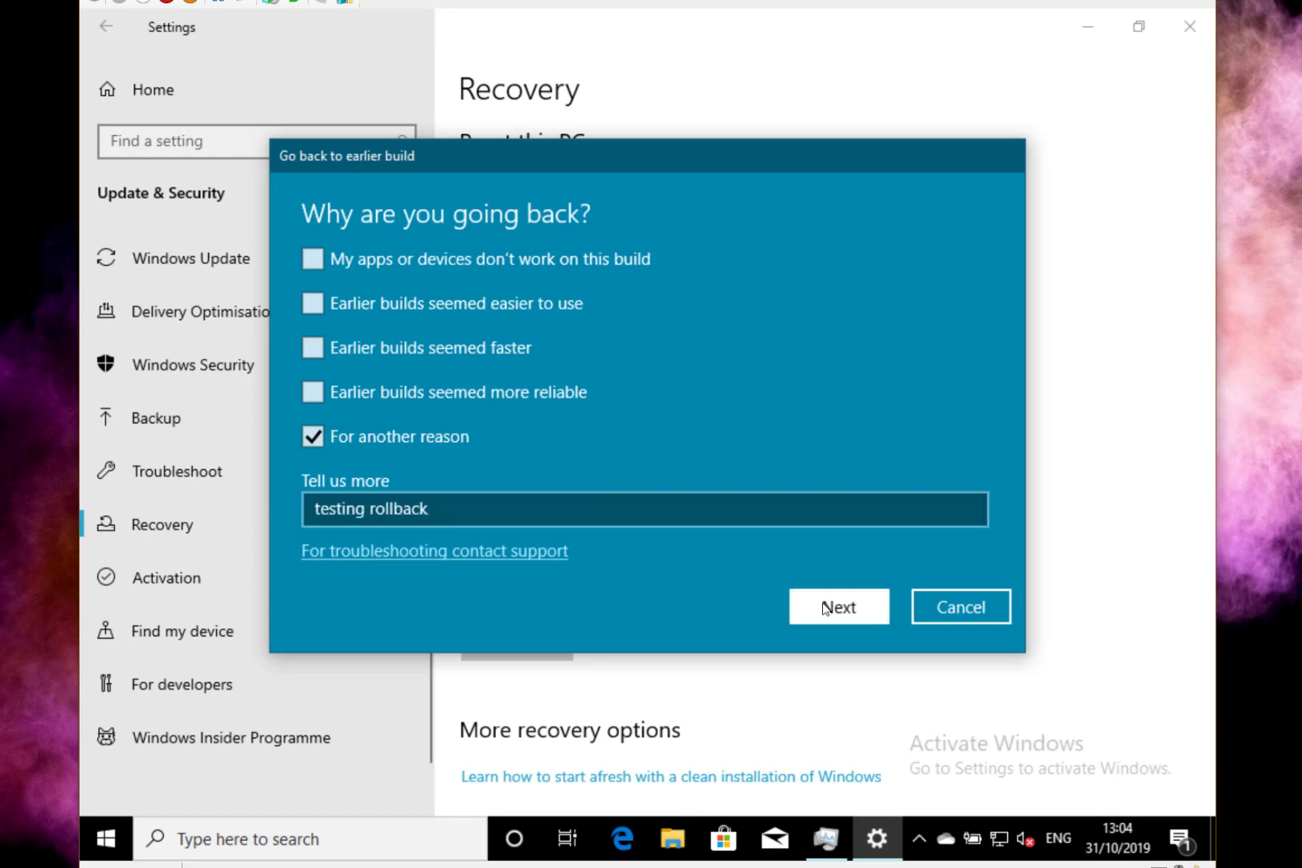
Step: Submit the reason, skip the update check, and confirm going back to the earlier build
{"action": "left_click", "coordinate": [839, 606]}
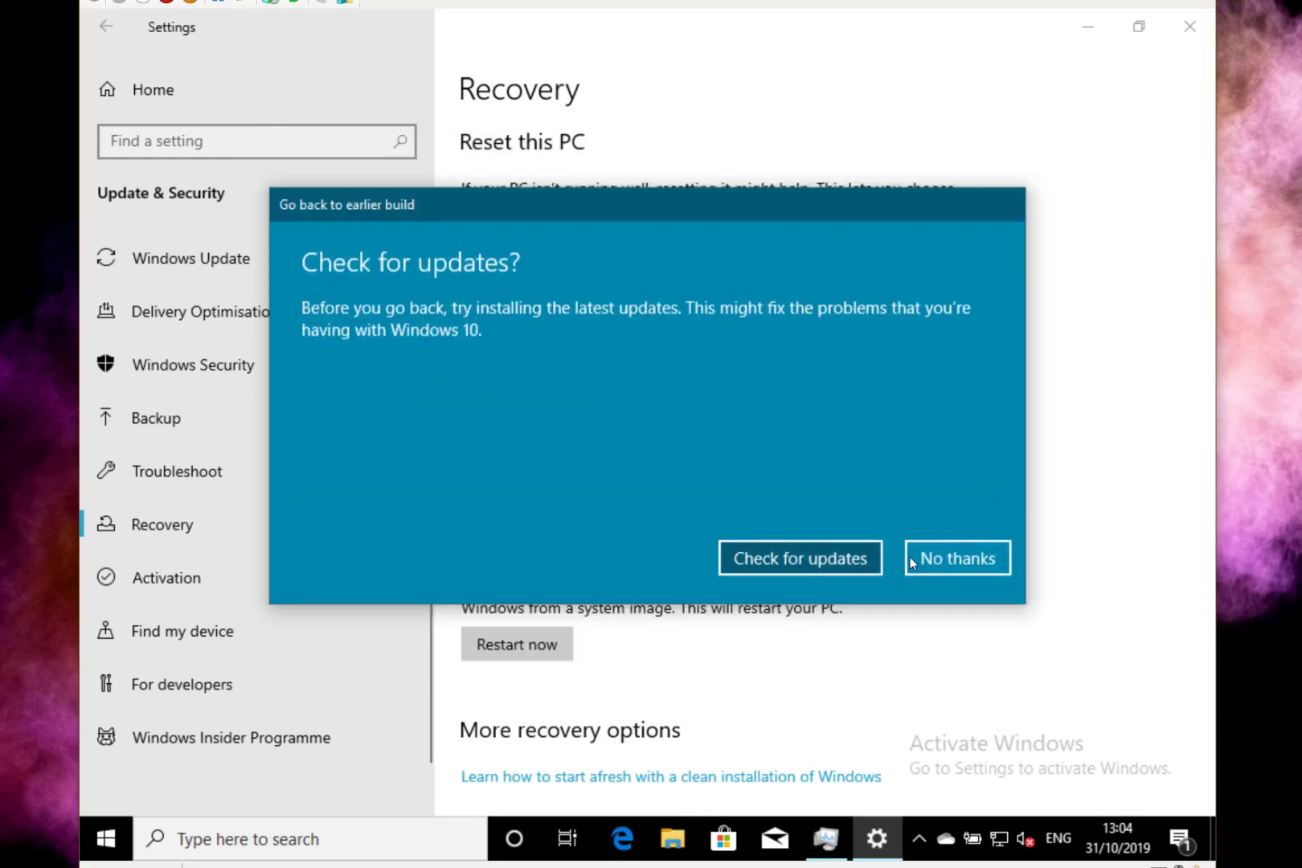
{"action": "left_click", "coordinate": [957, 557]}
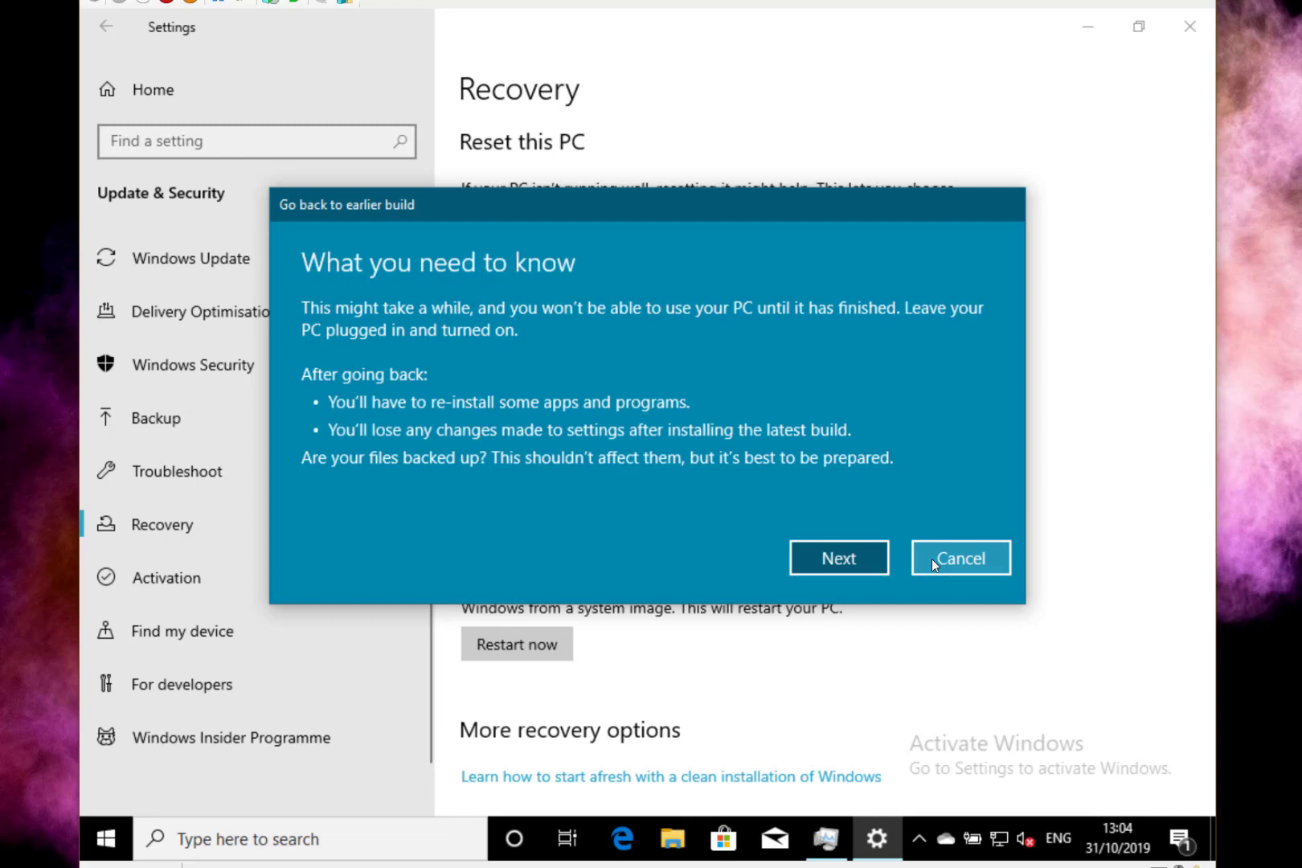
{"action": "mouse_move", "coordinate": [838, 557]}
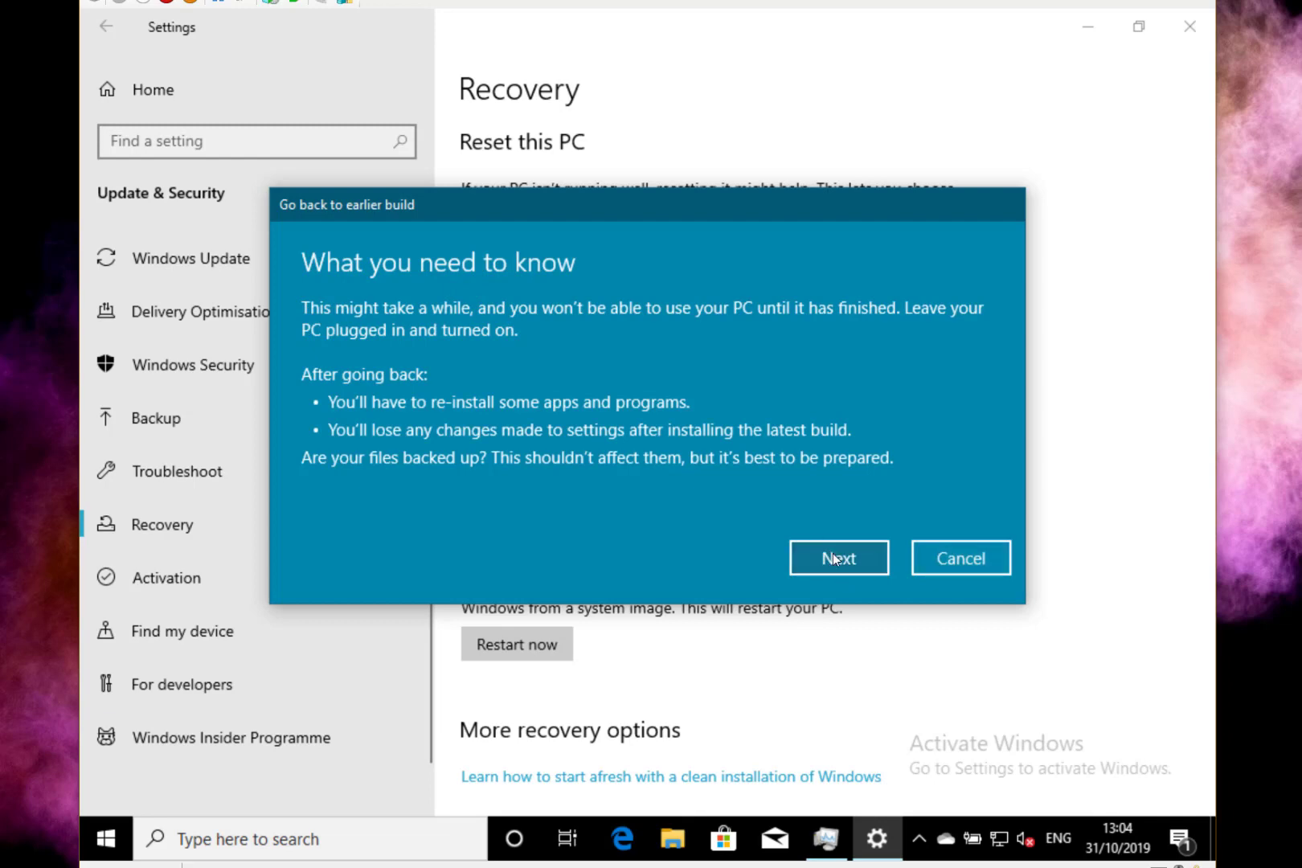
{"action": "left_click", "coordinate": [838, 557]}
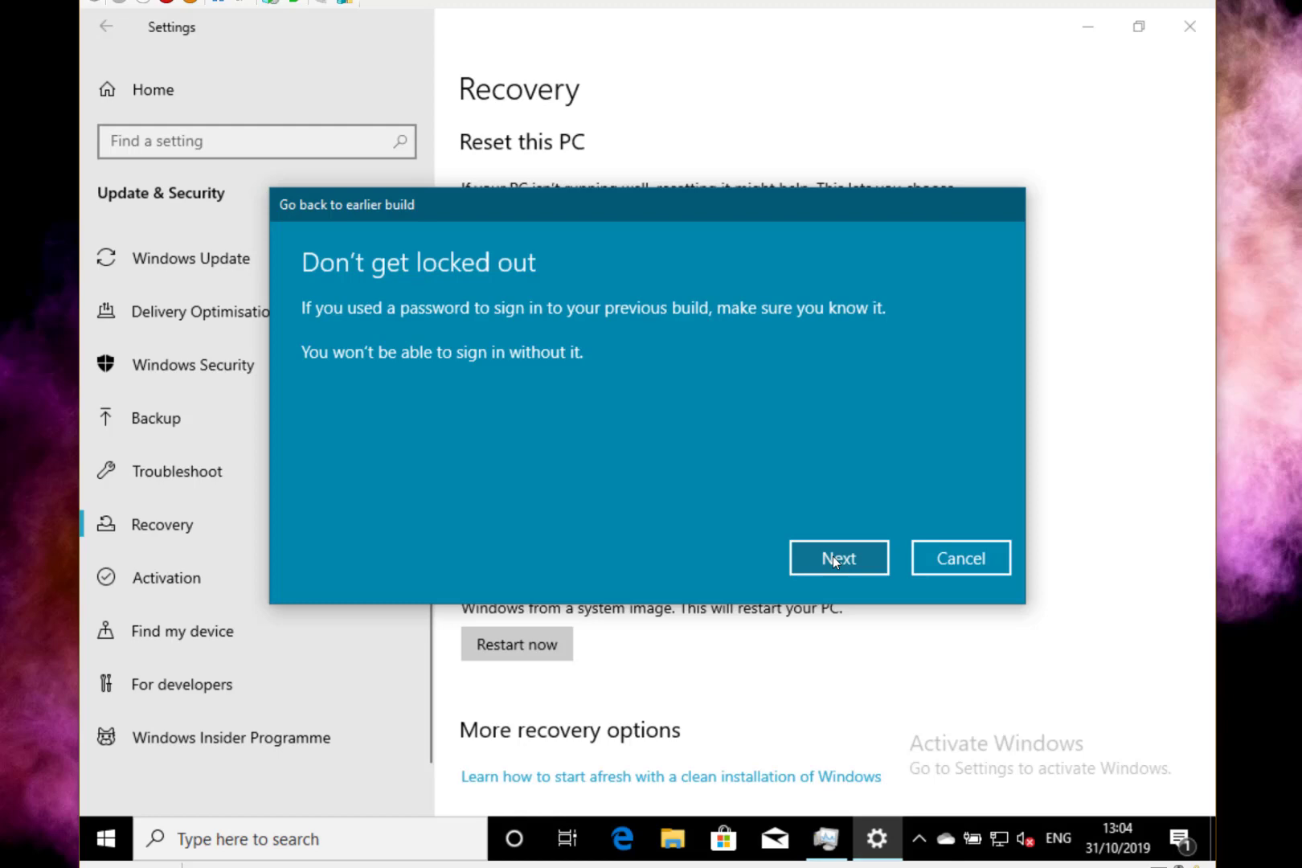
{"action": "left_click", "coordinate": [839, 557]}
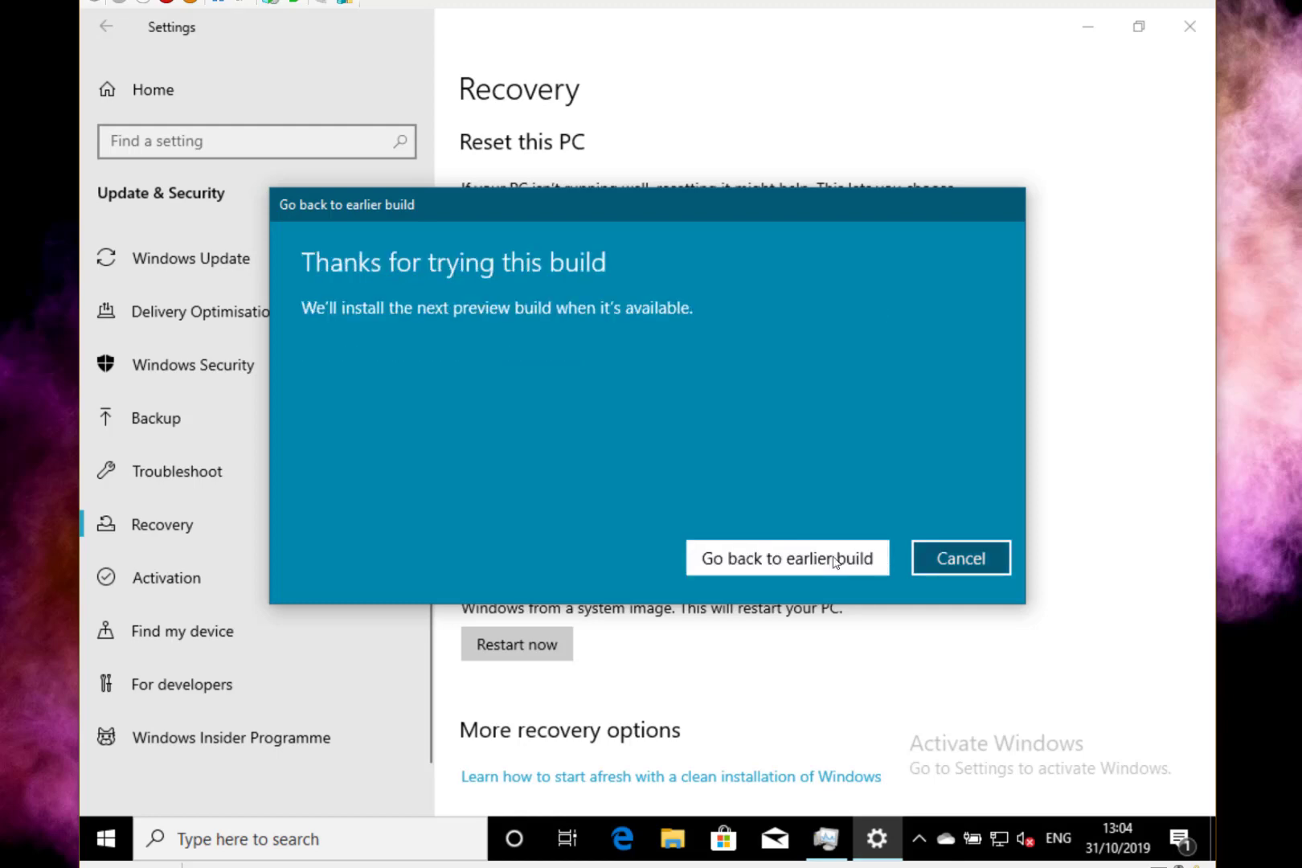
{"action": "left_click", "coordinate": [785, 557]}
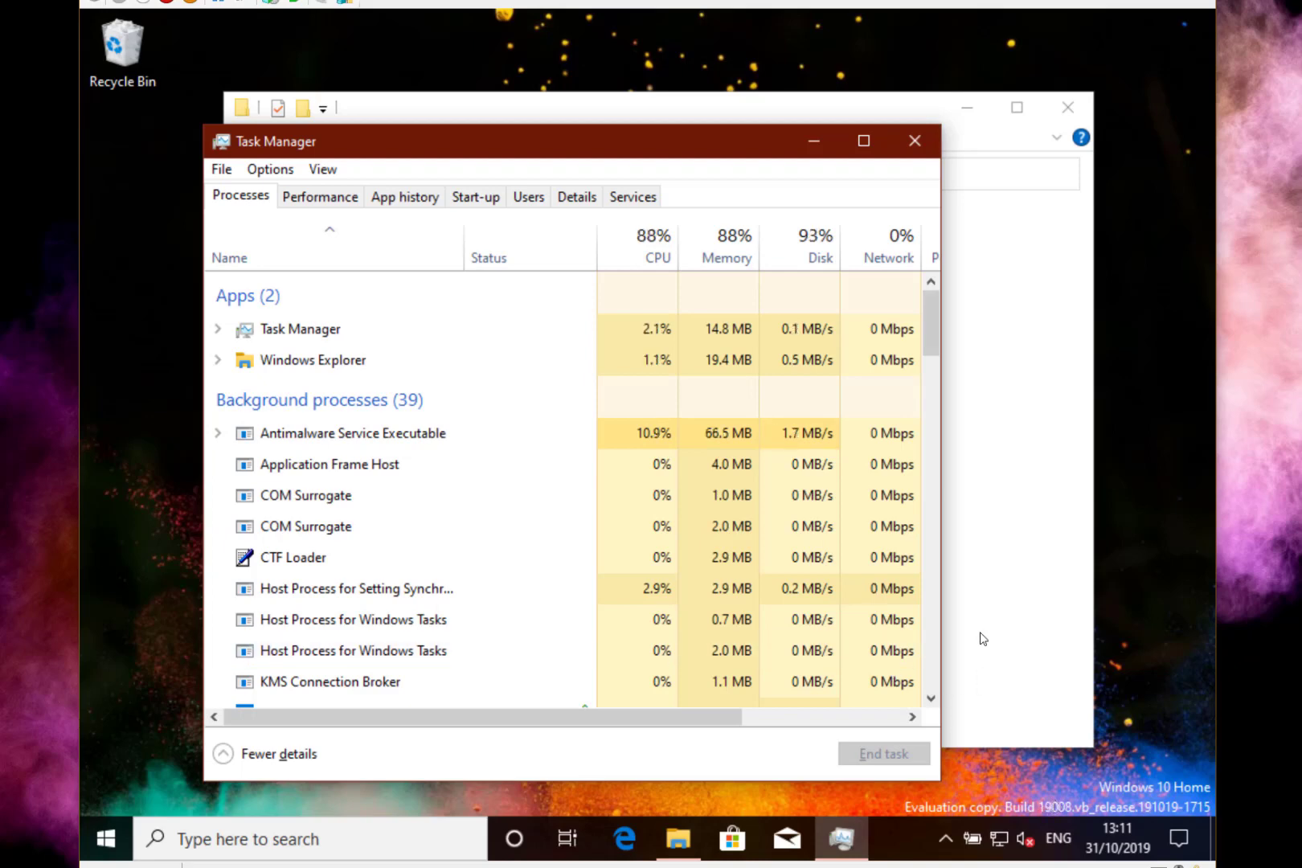
{"action": "mouse_move", "coordinate": [787, 169]}
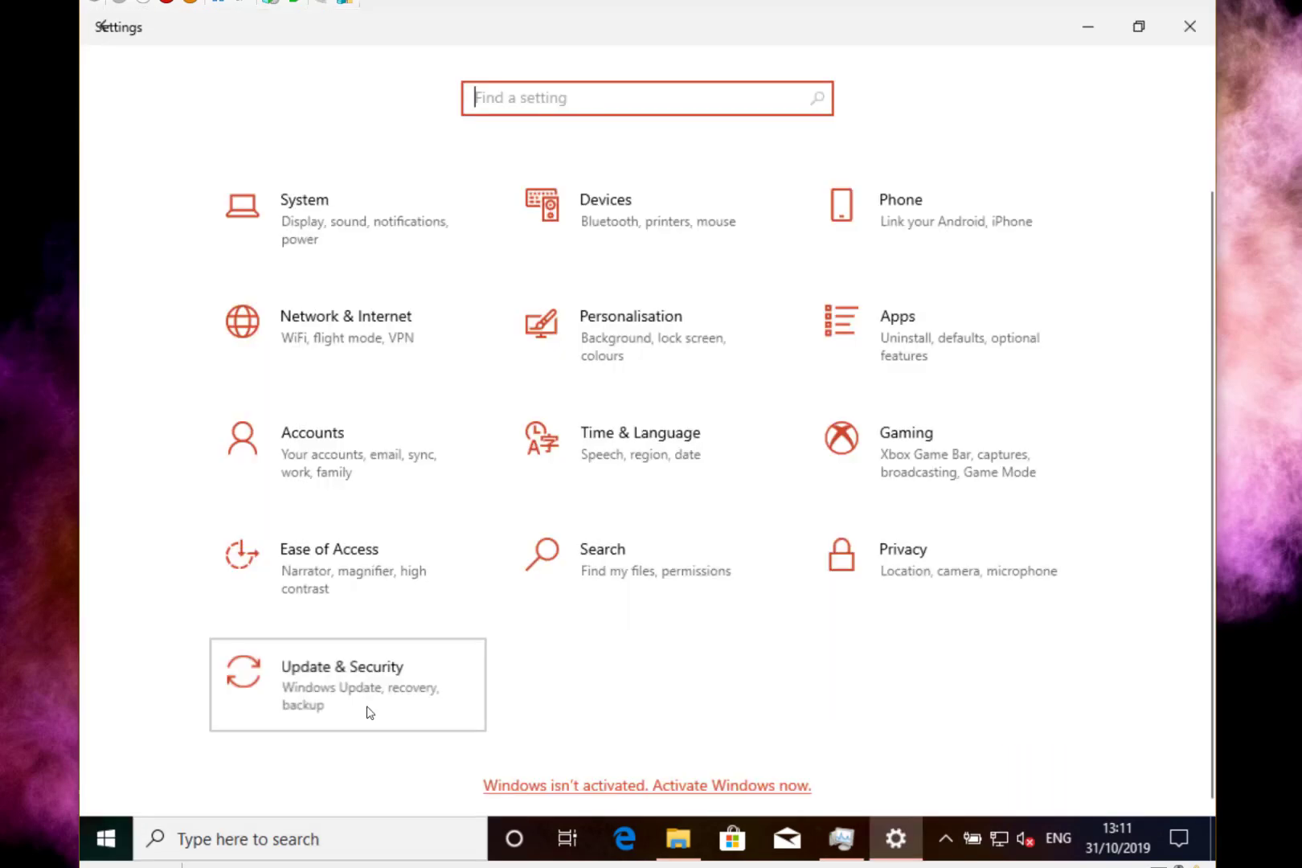
Step: Check for updates on the Windows Update page under Update & Security
{"action": "left_click", "coordinate": [341, 680]}
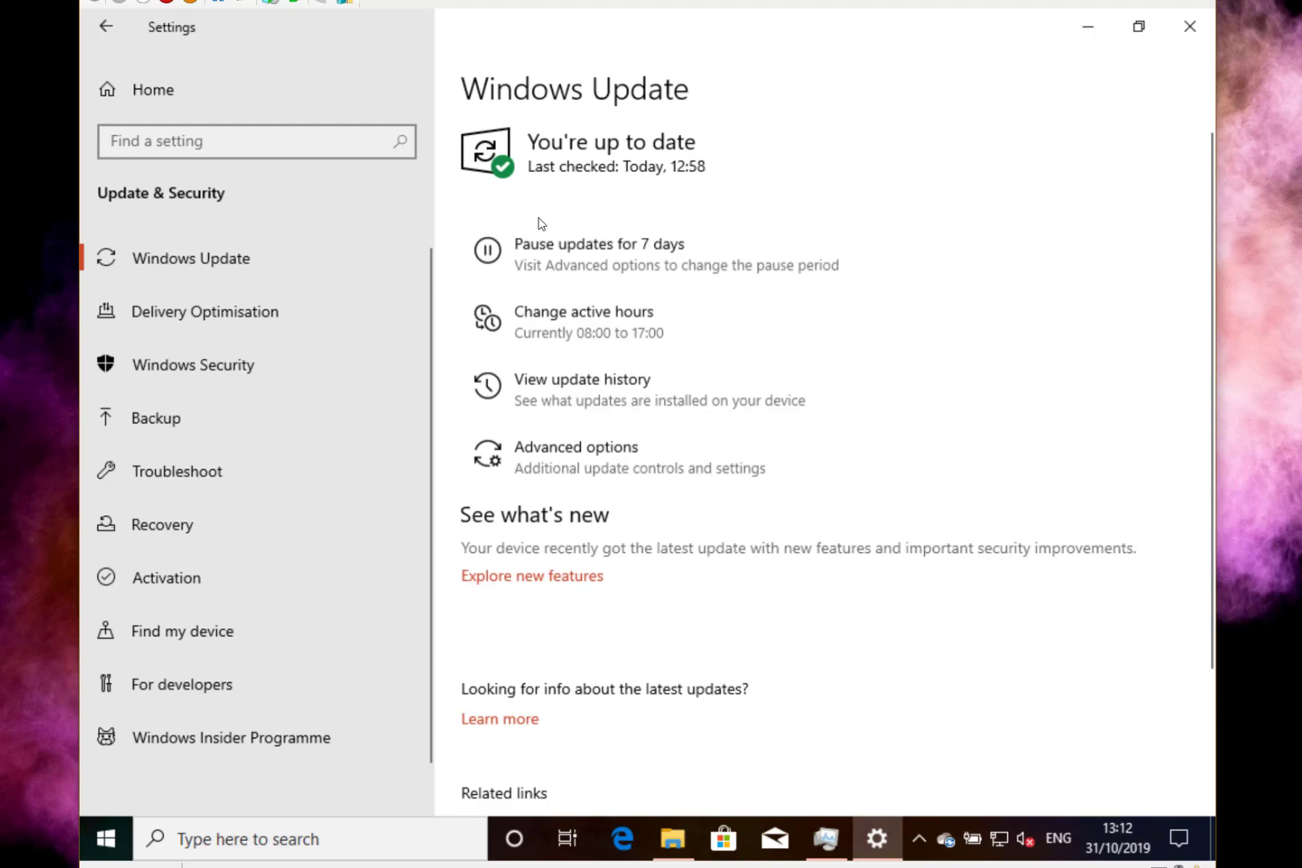
{"action": "scroll", "scroll_direction": "up", "scroll_amount": 3}
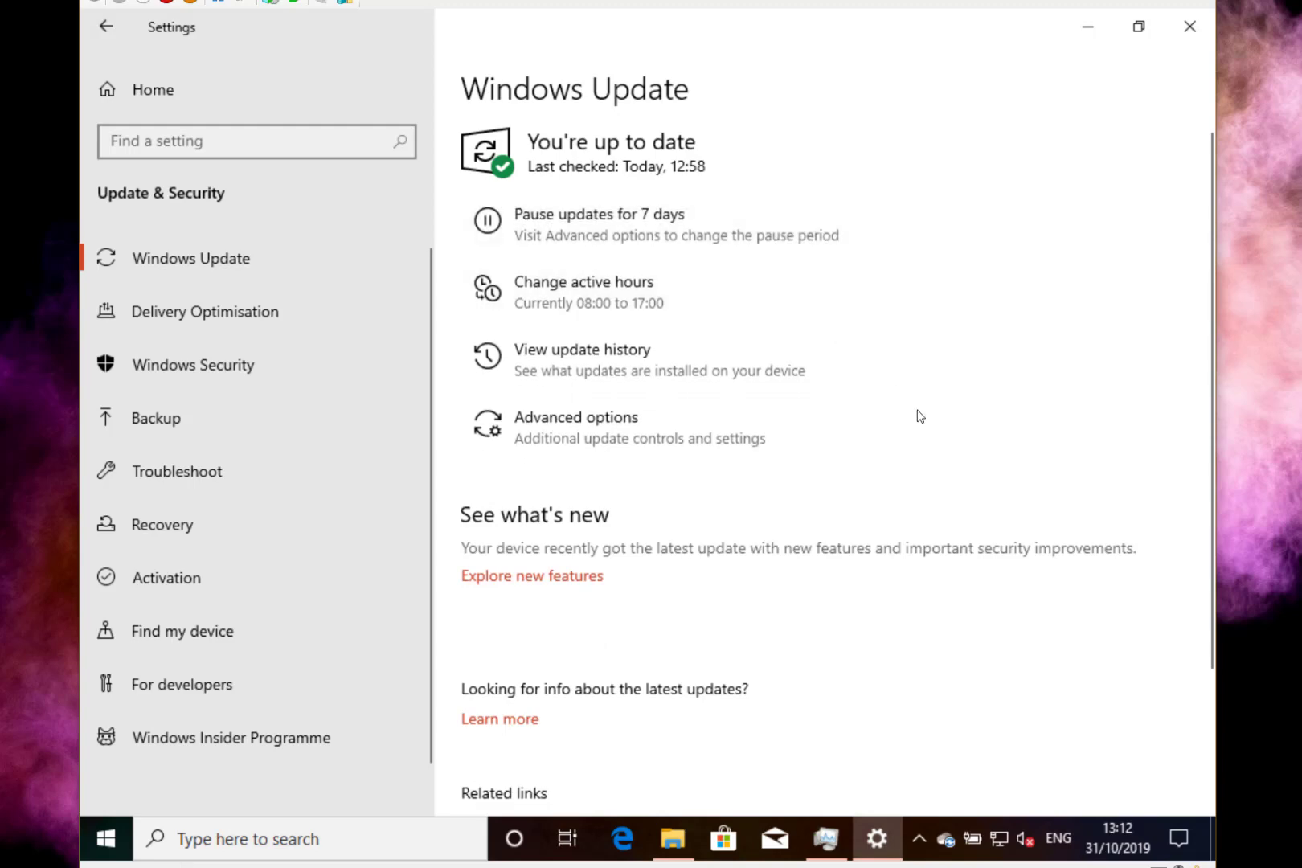
{"action": "left_click", "coordinate": [485, 151]}
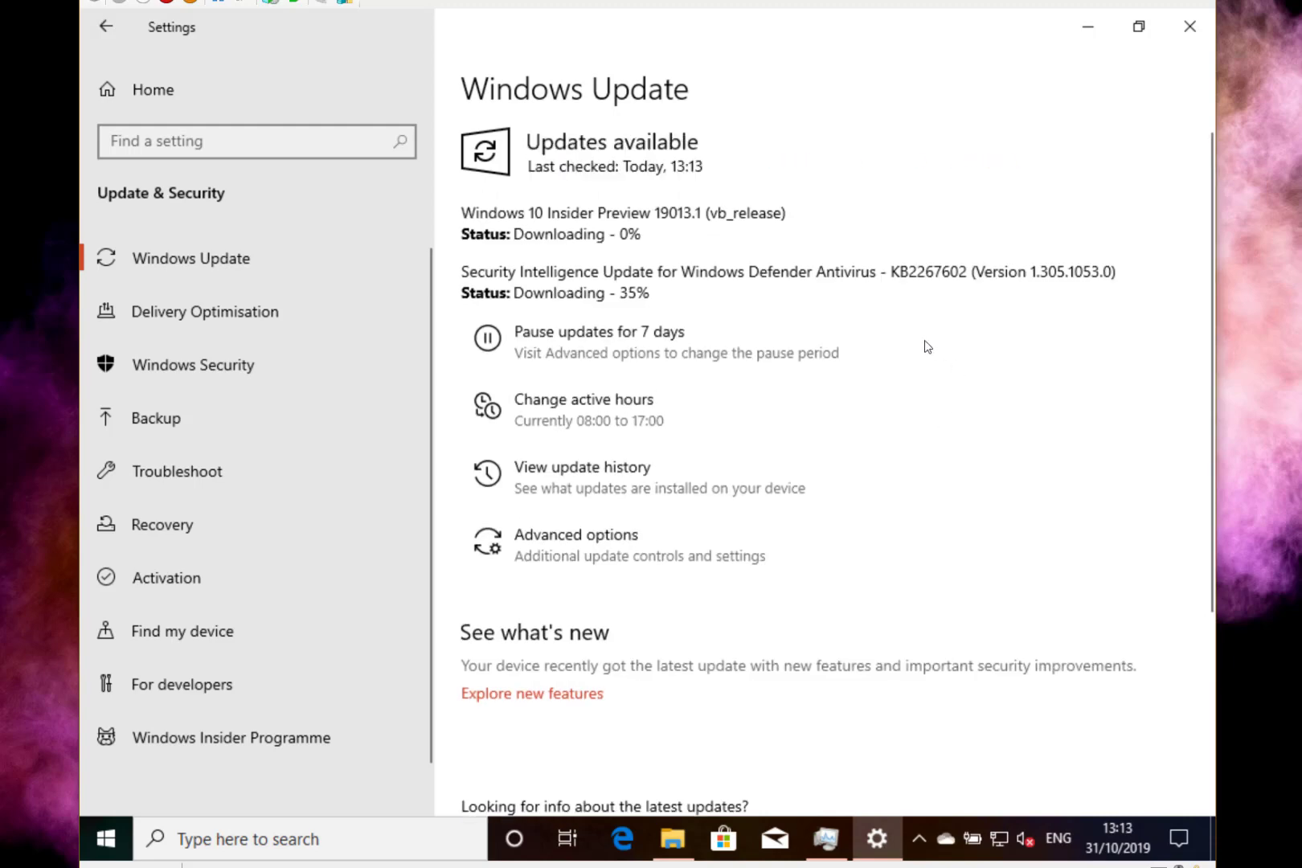
{"action": "mouse_move", "coordinate": [1063, 285]}
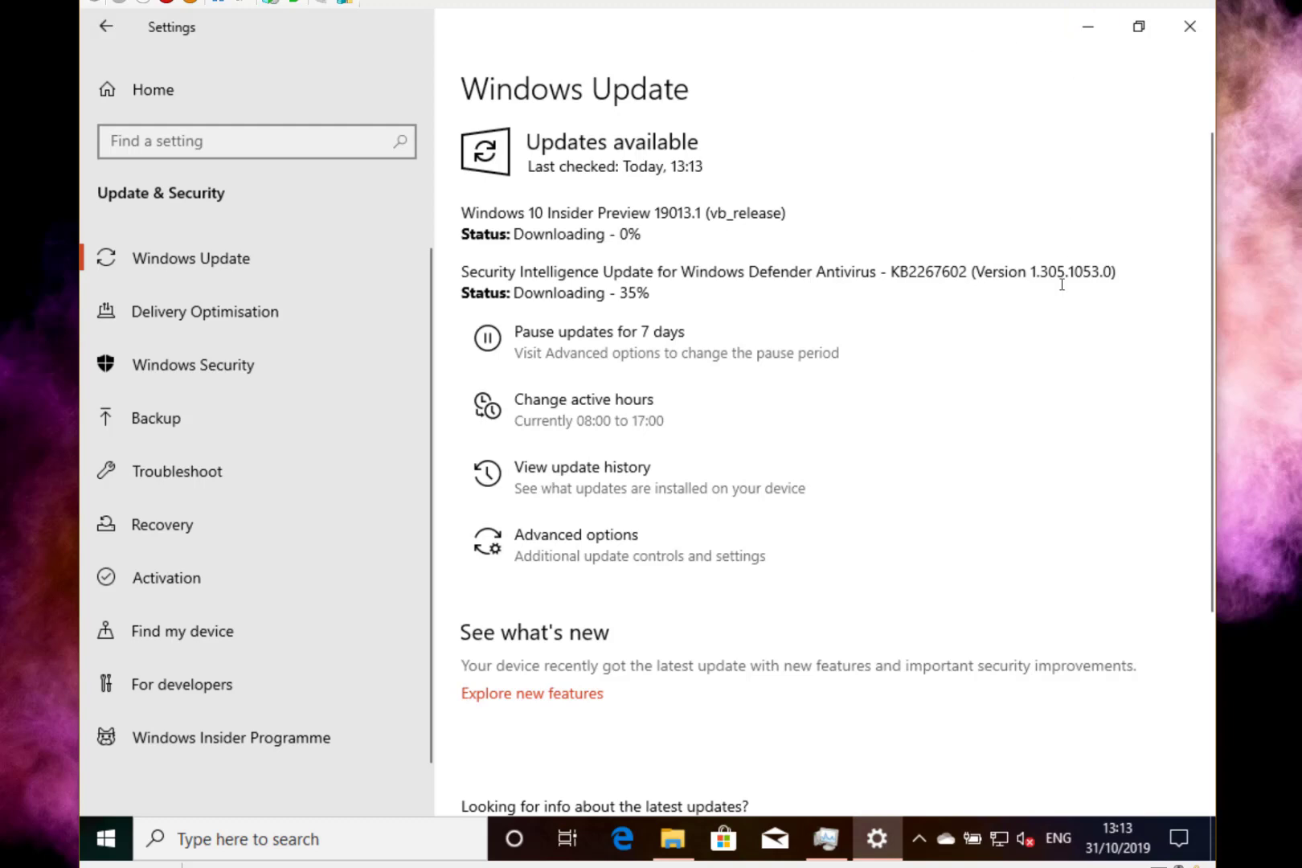
{"action": "mouse_move", "coordinate": [1061, 266]}
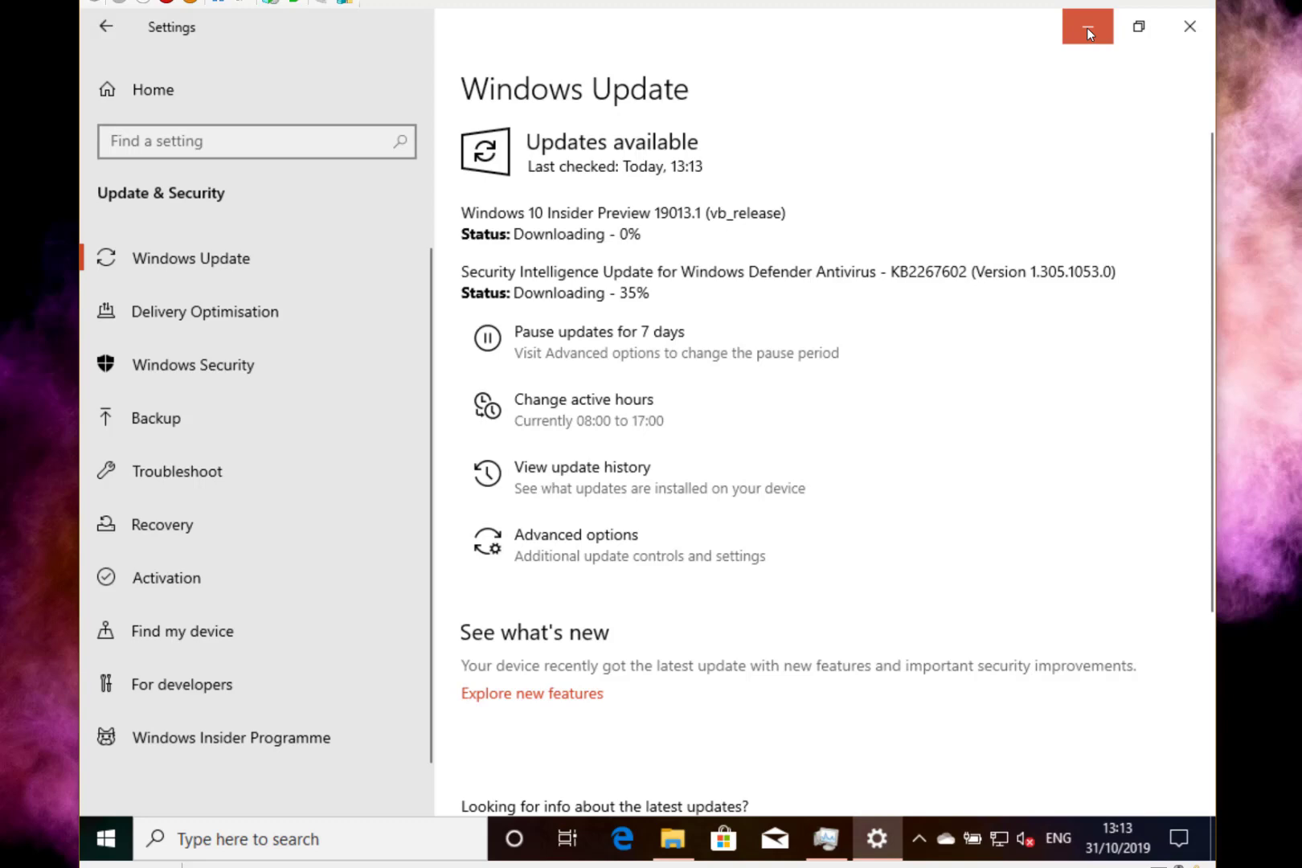
{"action": "mouse_move", "coordinate": [1095, 49]}
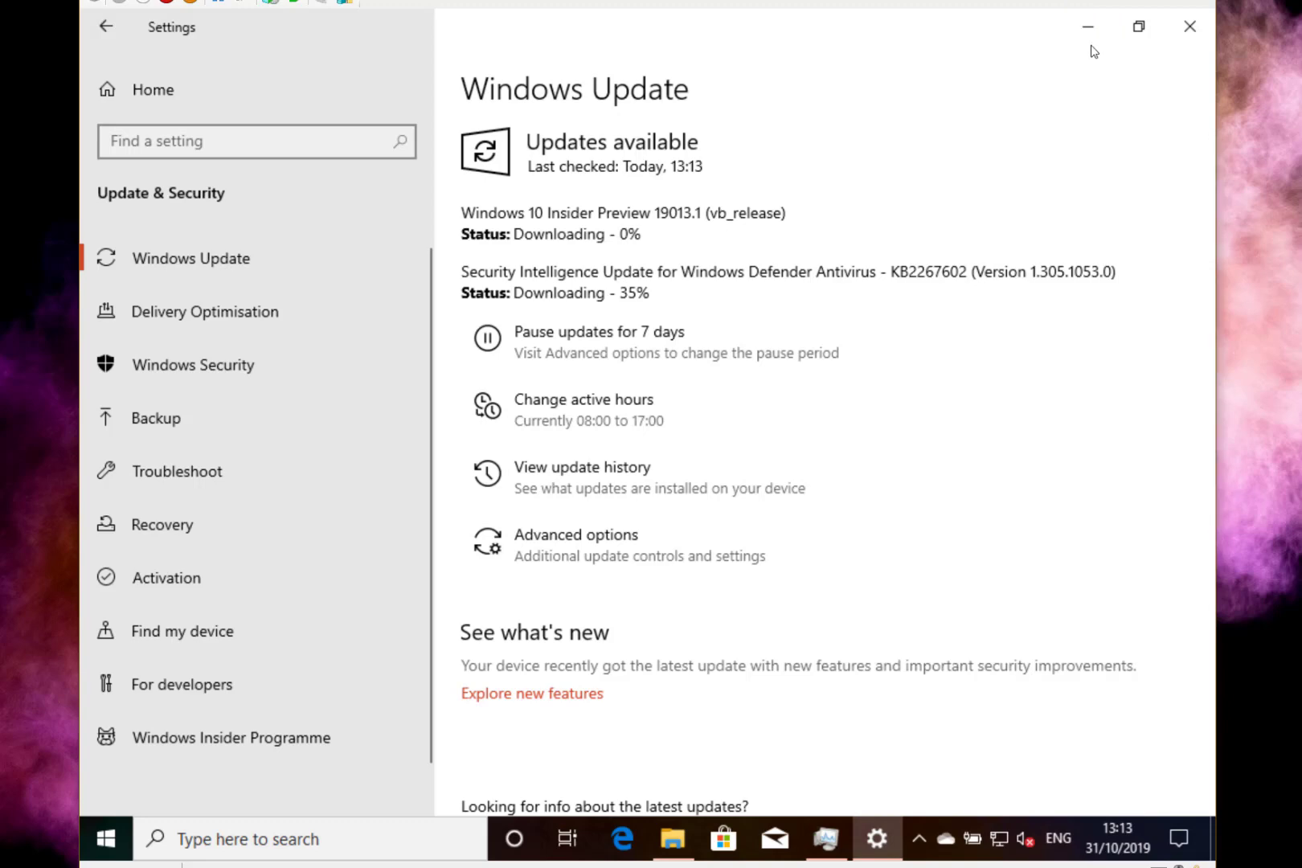
{"action": "mouse_move", "coordinate": [1017, 323]}
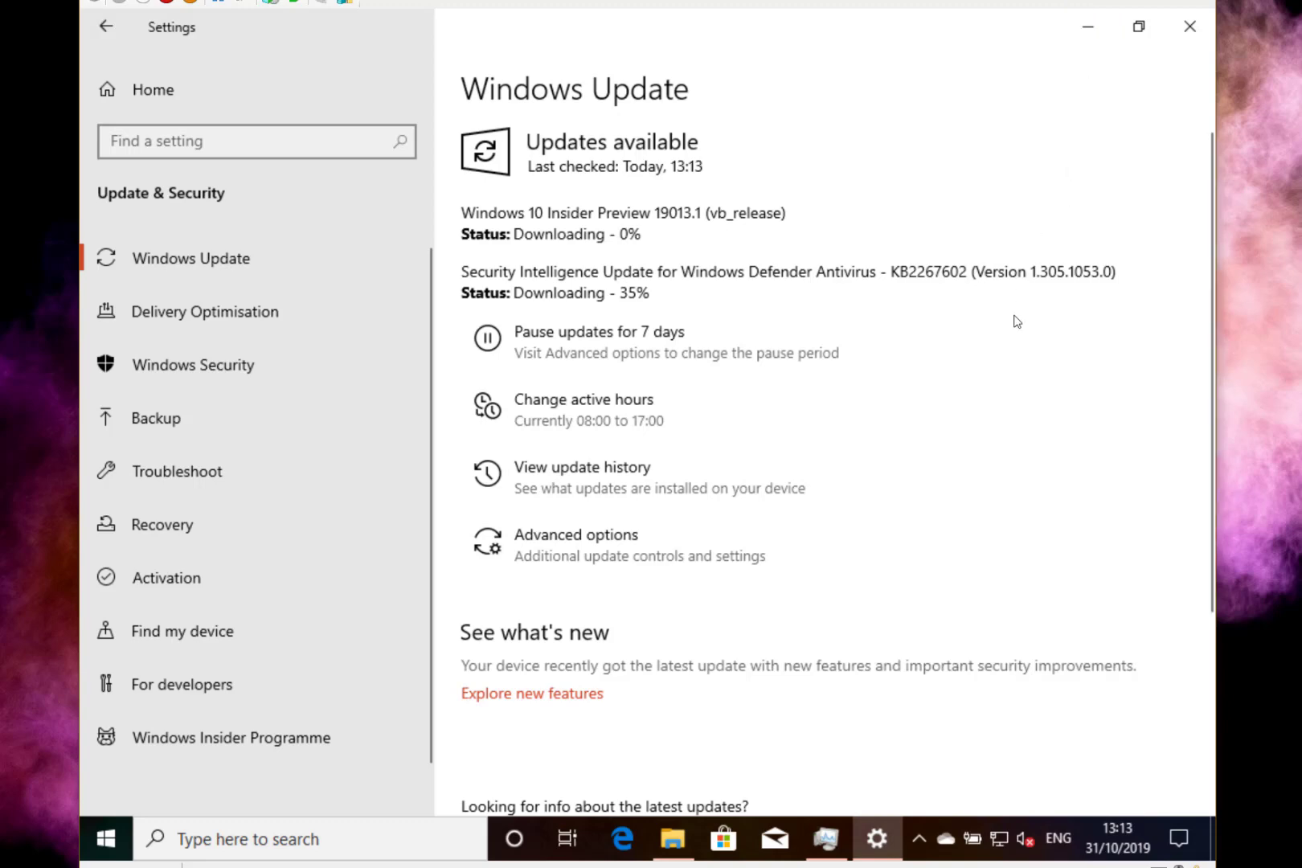
{"action": "mouse_move", "coordinate": [970, 522]}
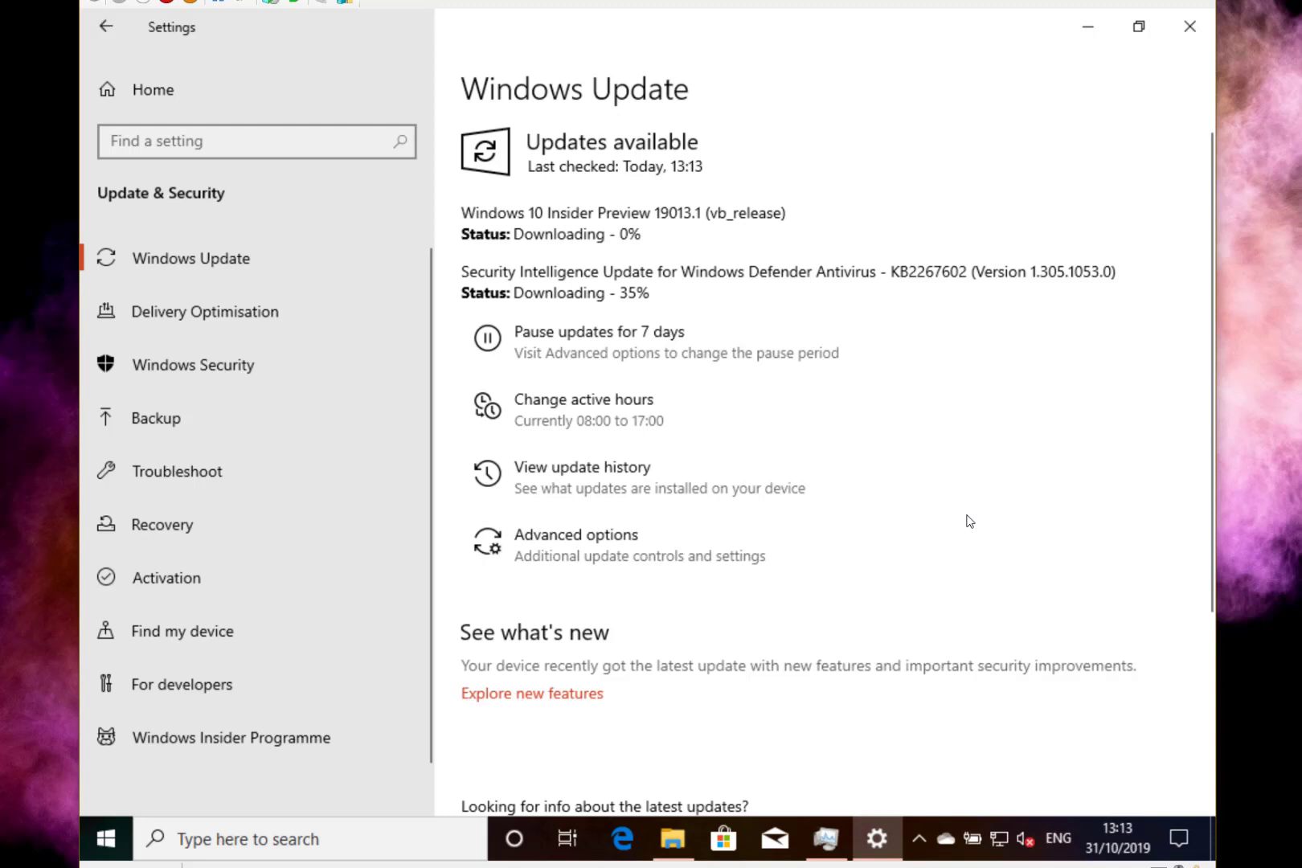